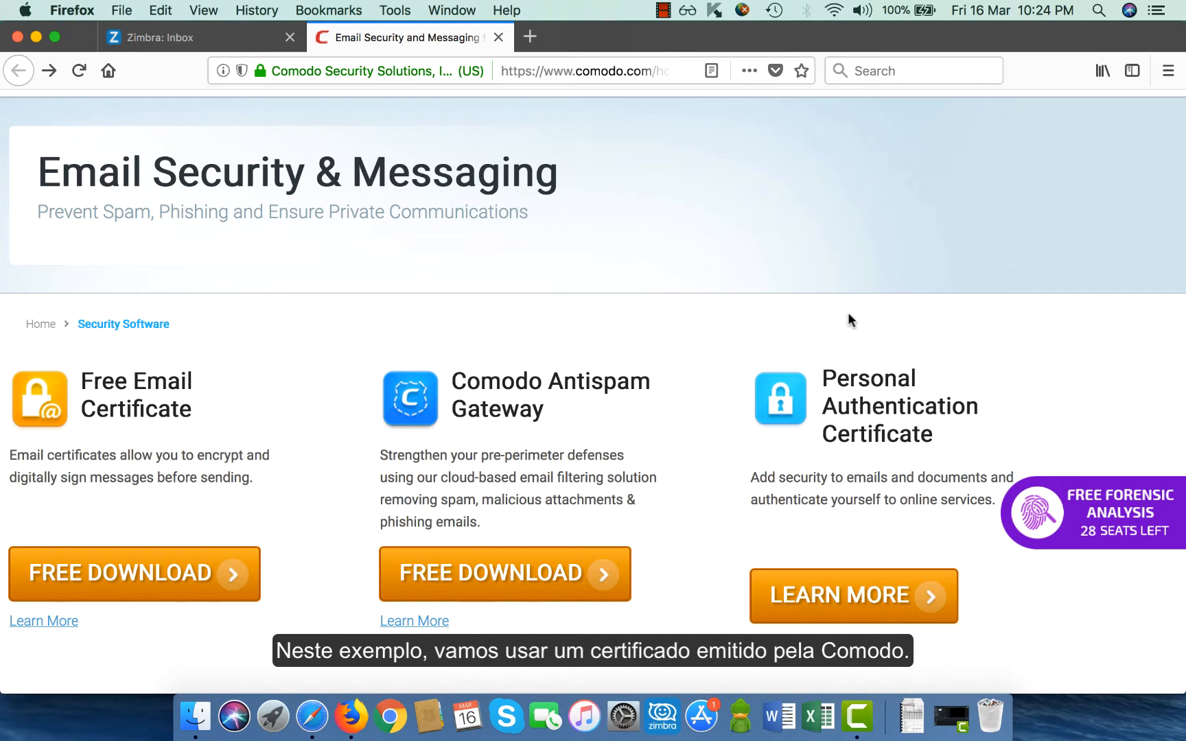
mouse_move(352, 361)
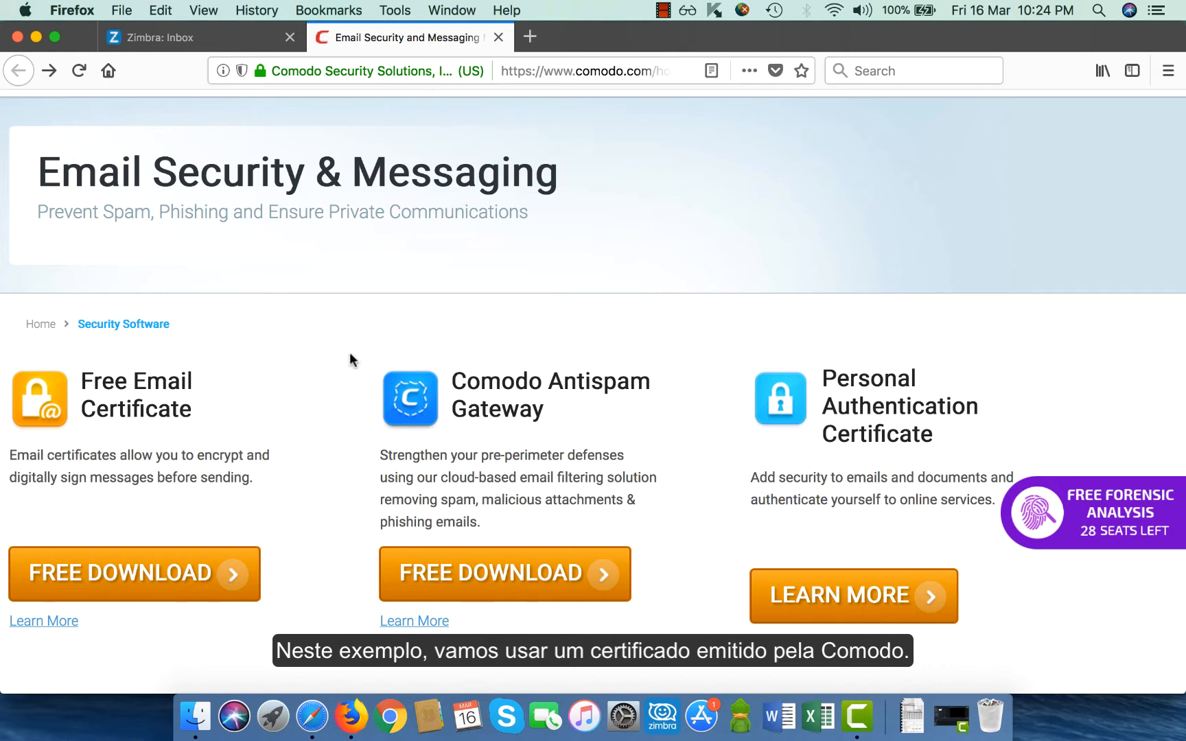
mouse_move(194, 577)
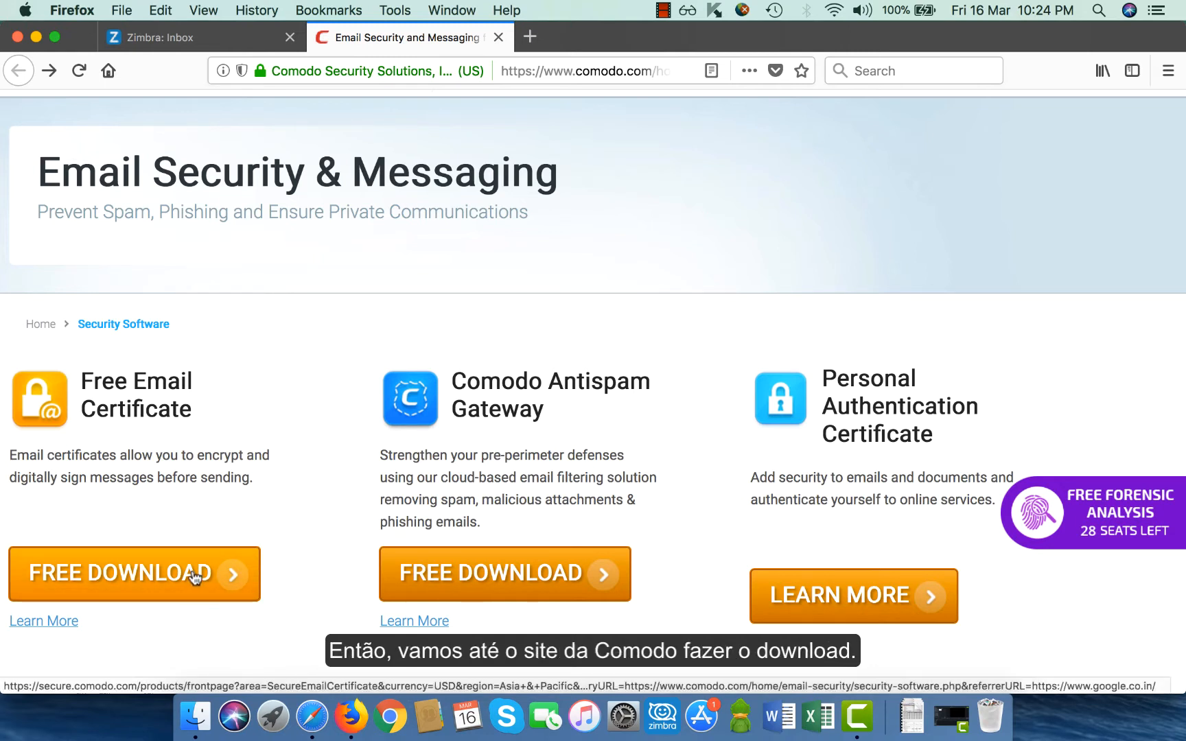
left_click(135, 574)
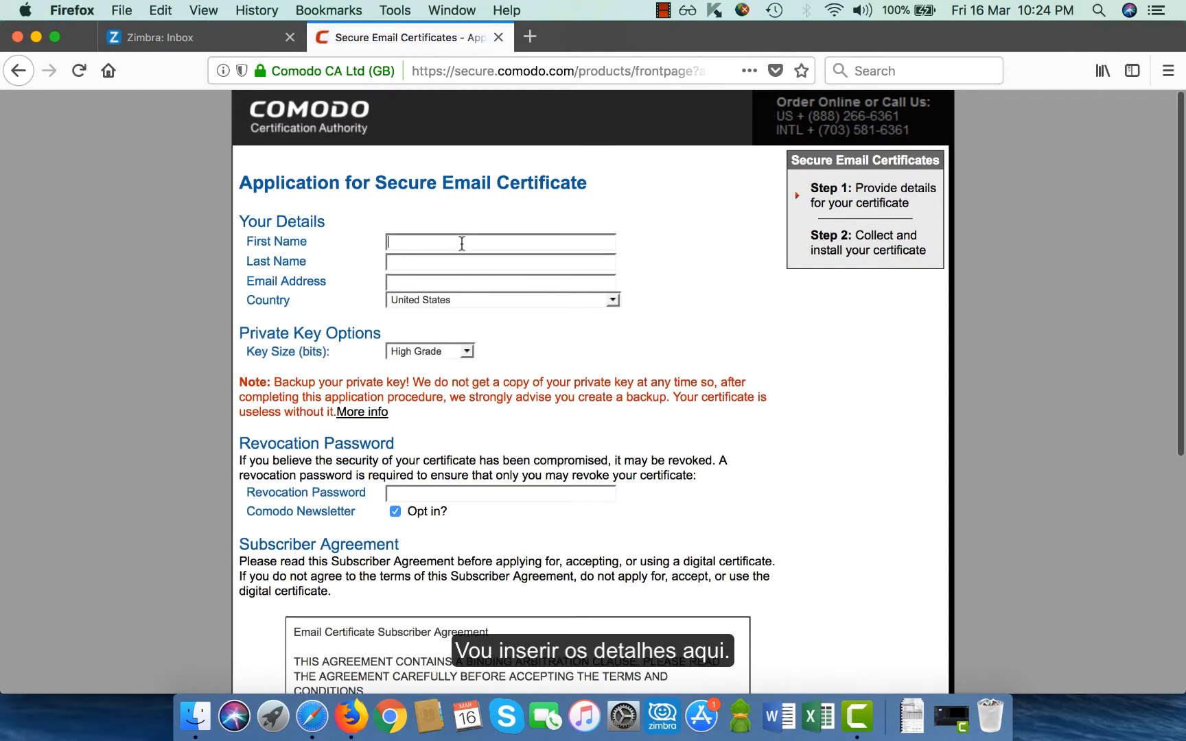
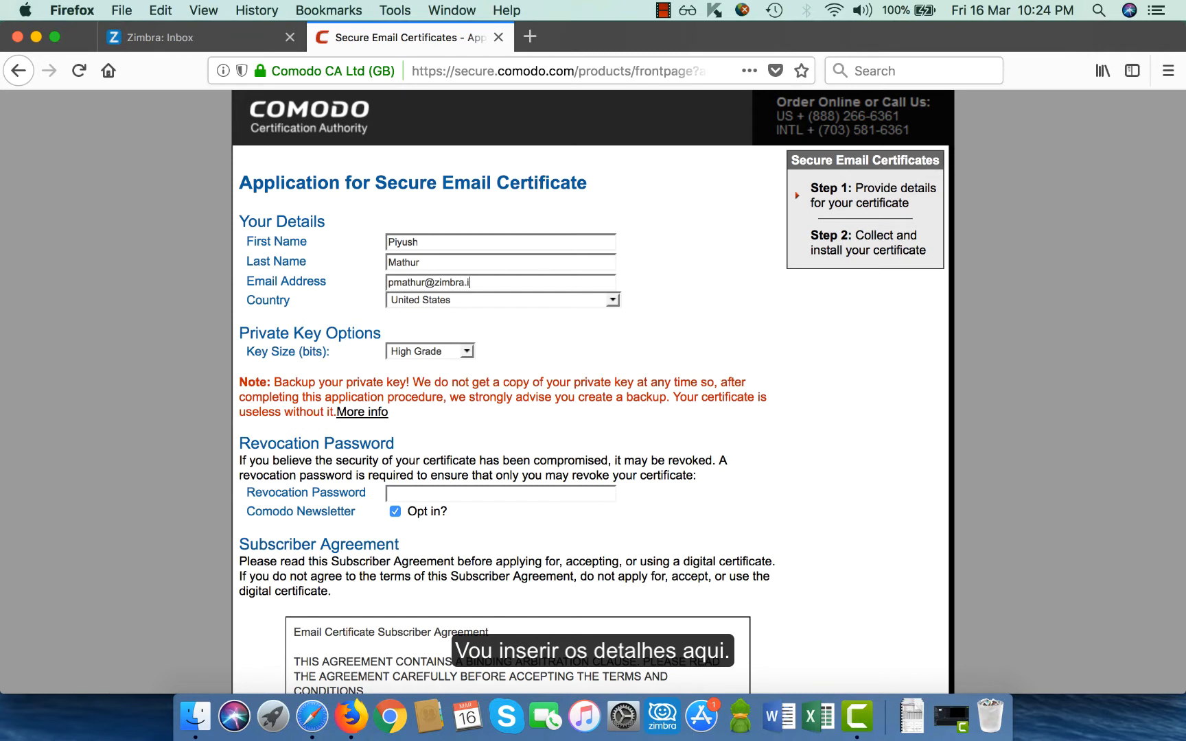
- Choose India as the country, accept the agreement, and bring up Finder
left_click(501, 300)
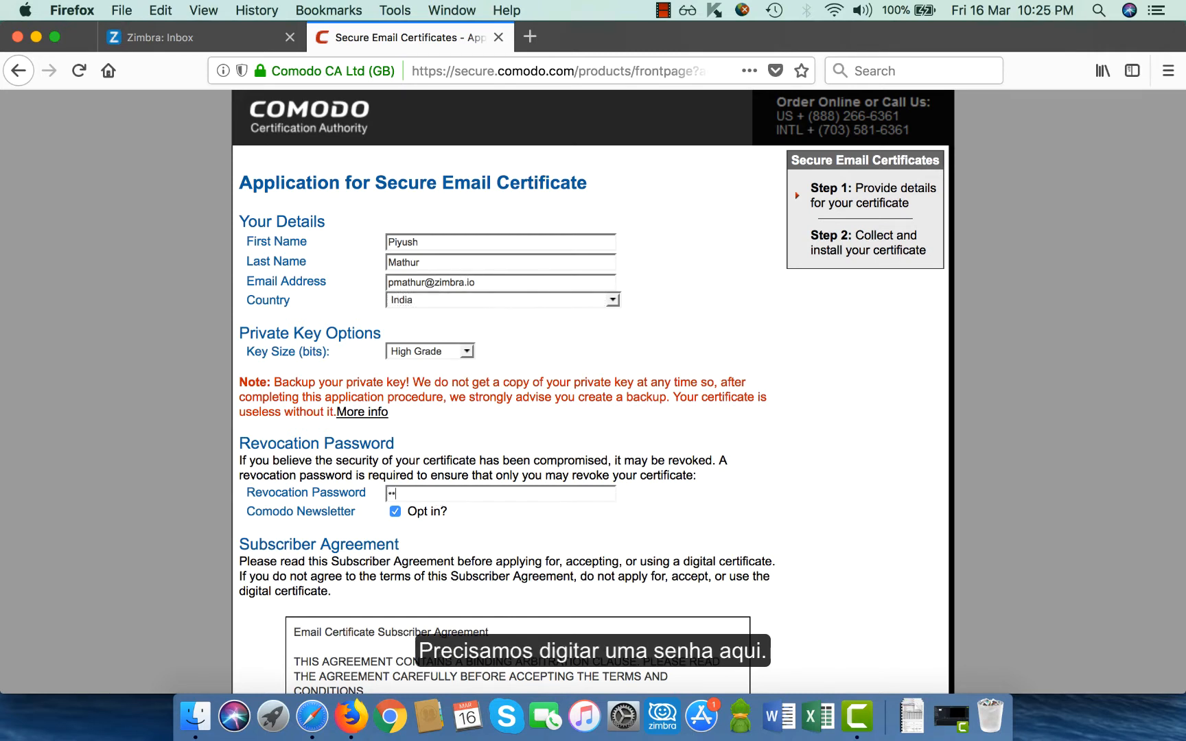
scroll("down", 3)
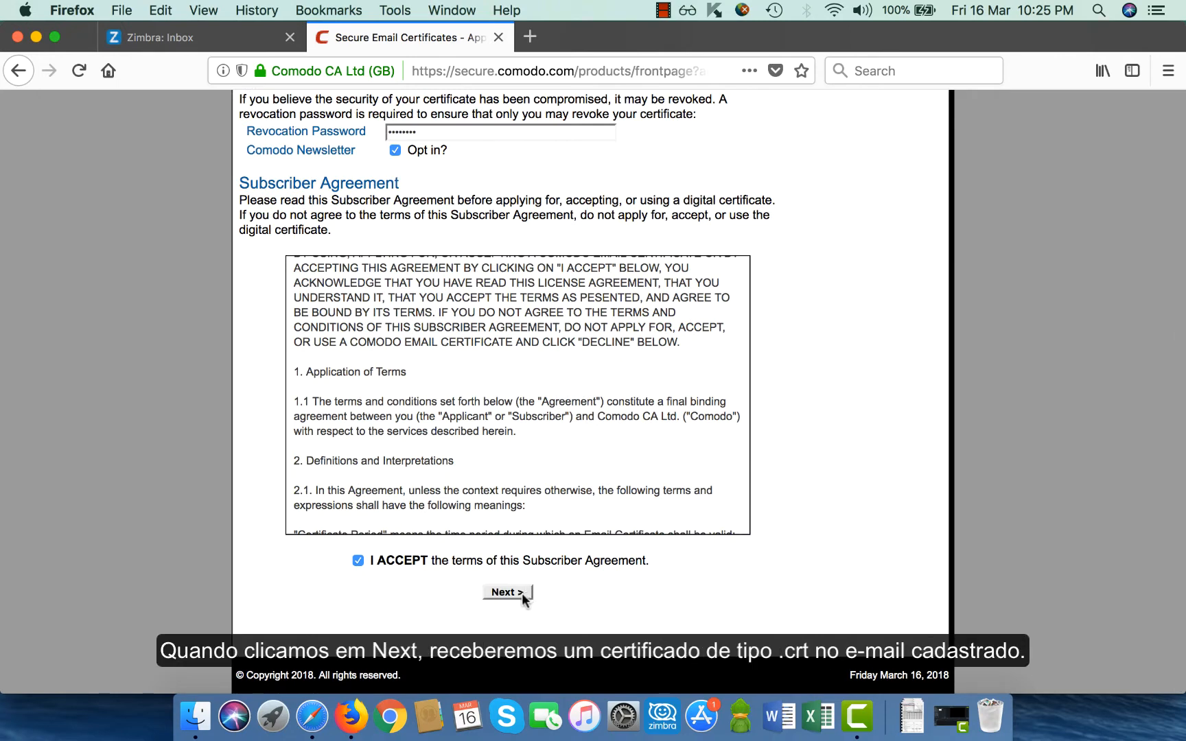
mouse_move(195, 715)
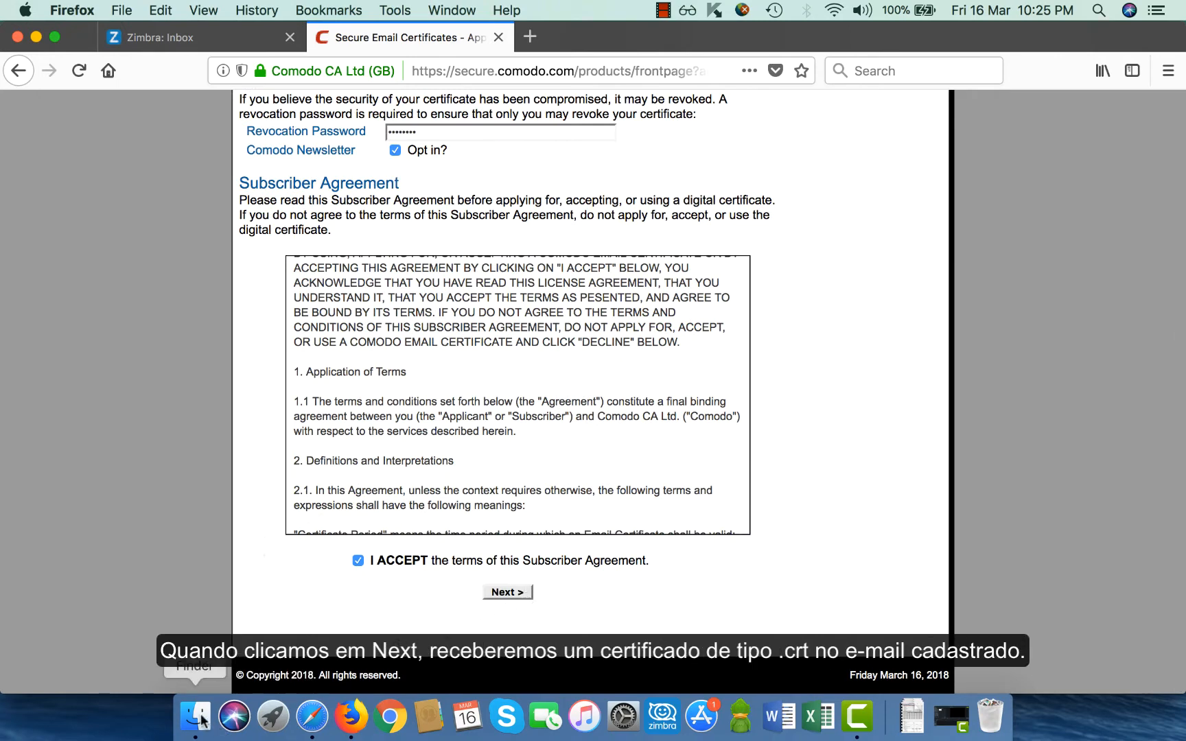
left_click(196, 716)
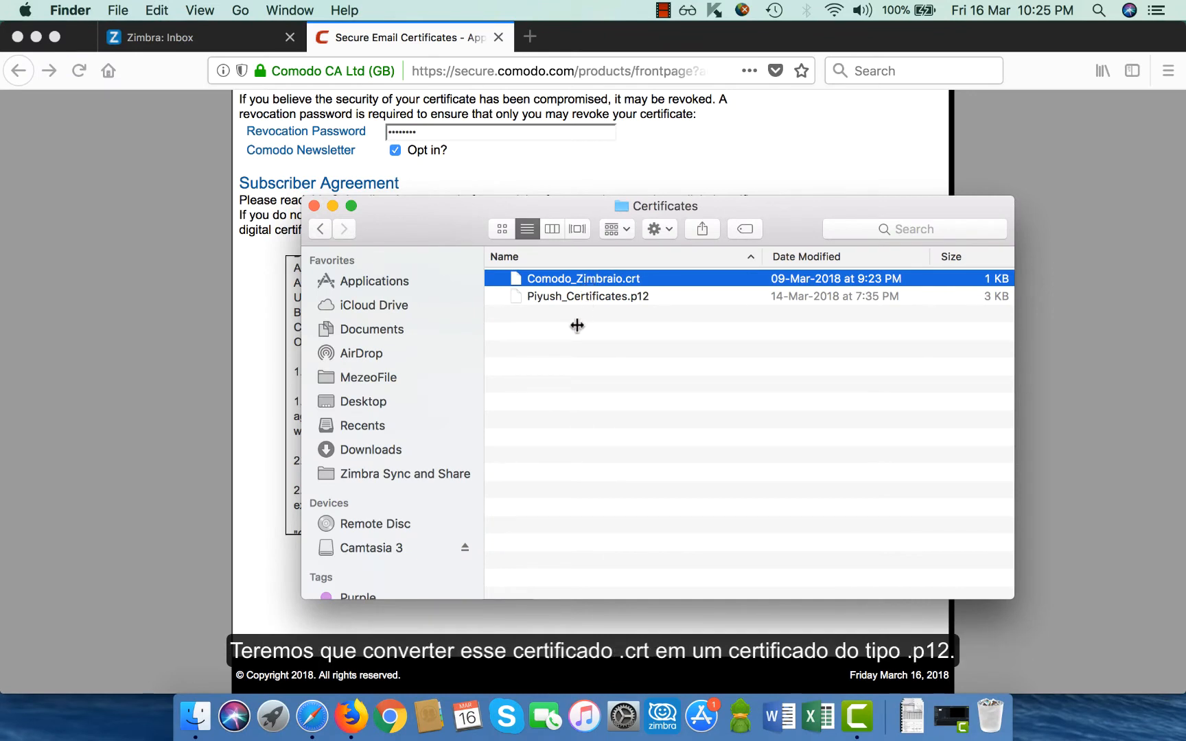
mouse_move(598, 308)
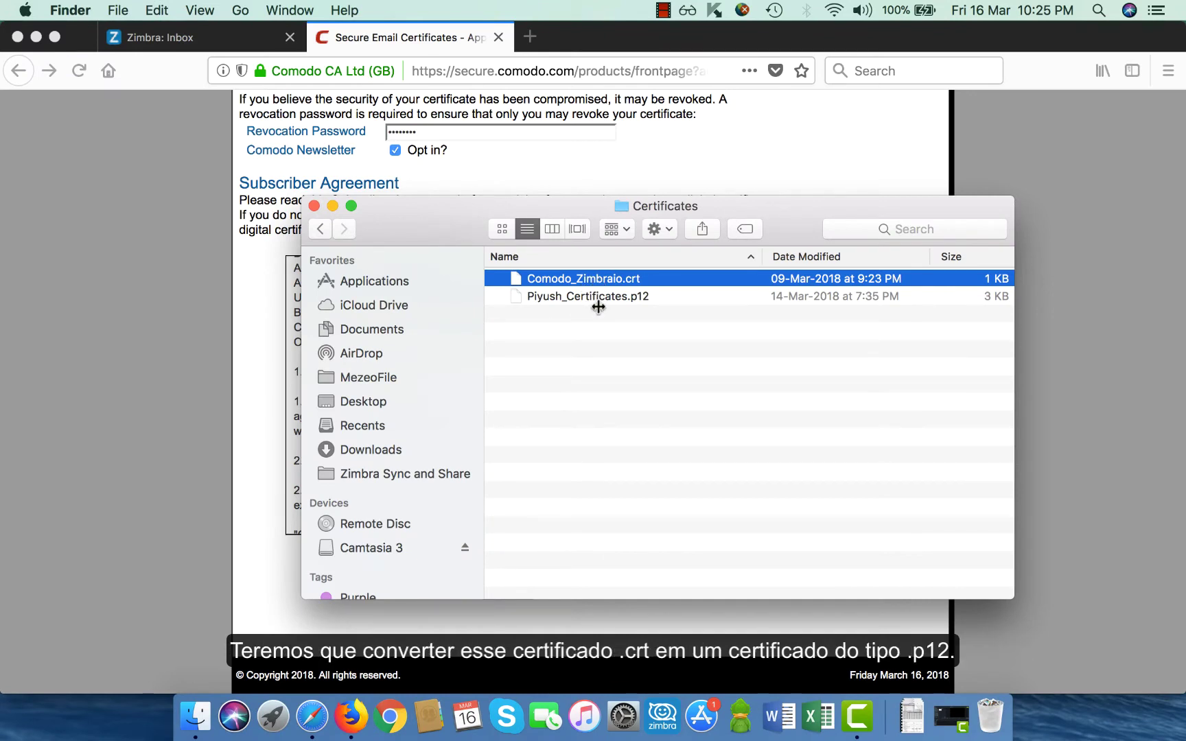
- Select the converted .p12 certificate file in the Certificates folder
left_click(587, 295)
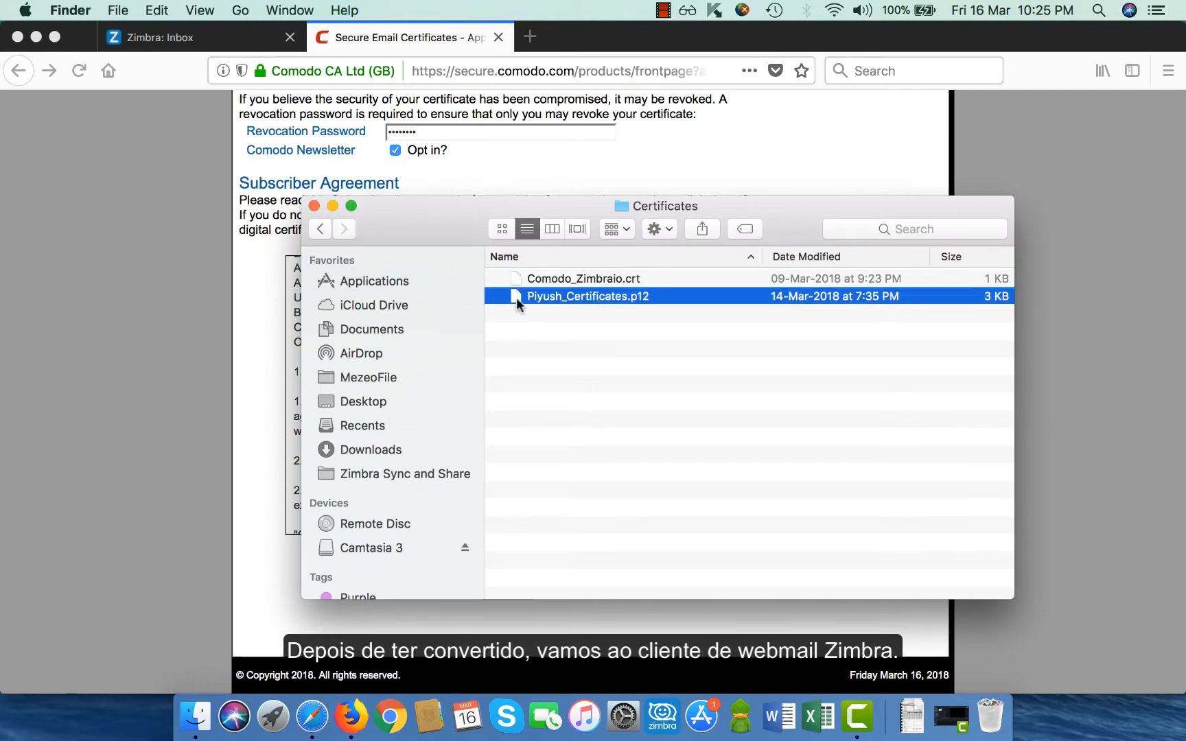
- Go to the Secure Email section of the Zimbra account preferences
left_click(160, 37)
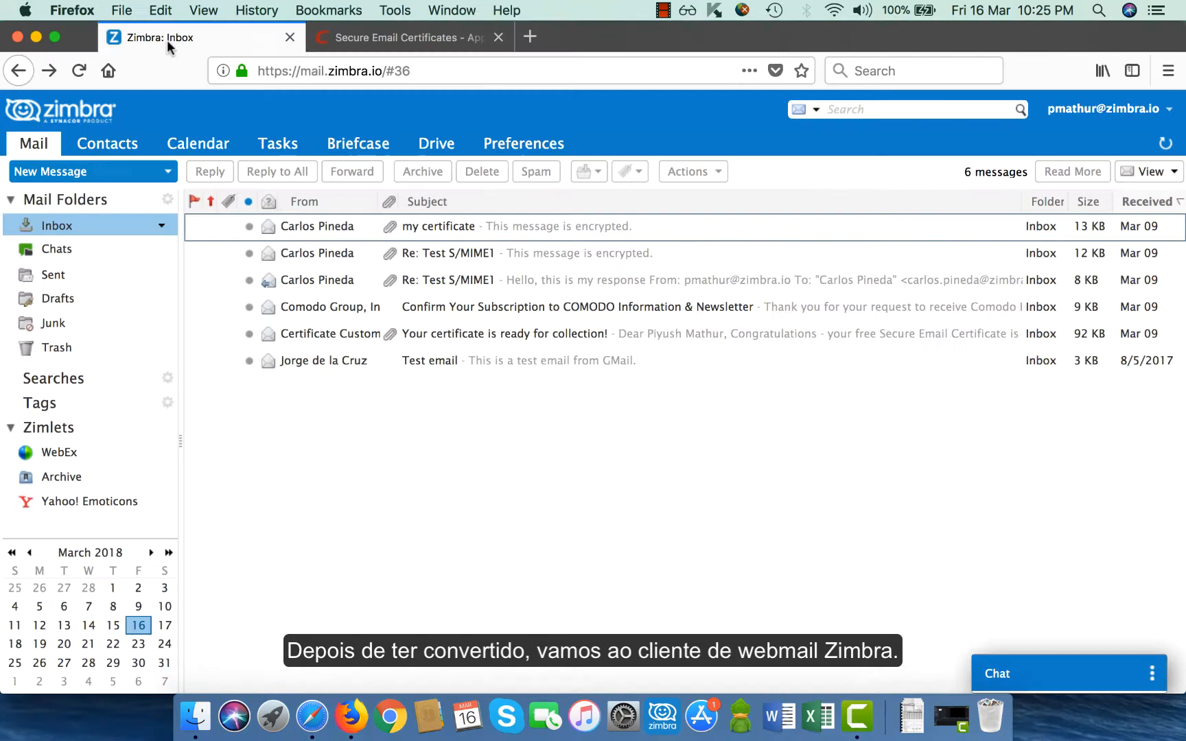
mouse_move(523, 143)
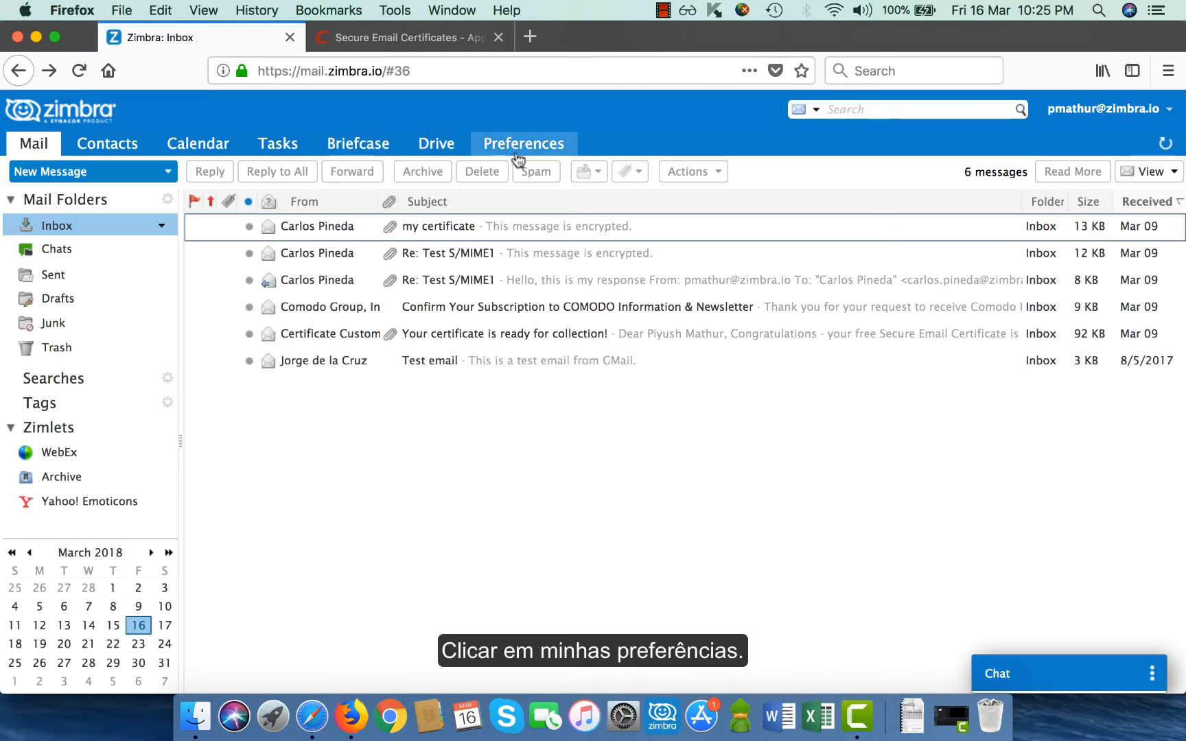
left_click(523, 143)
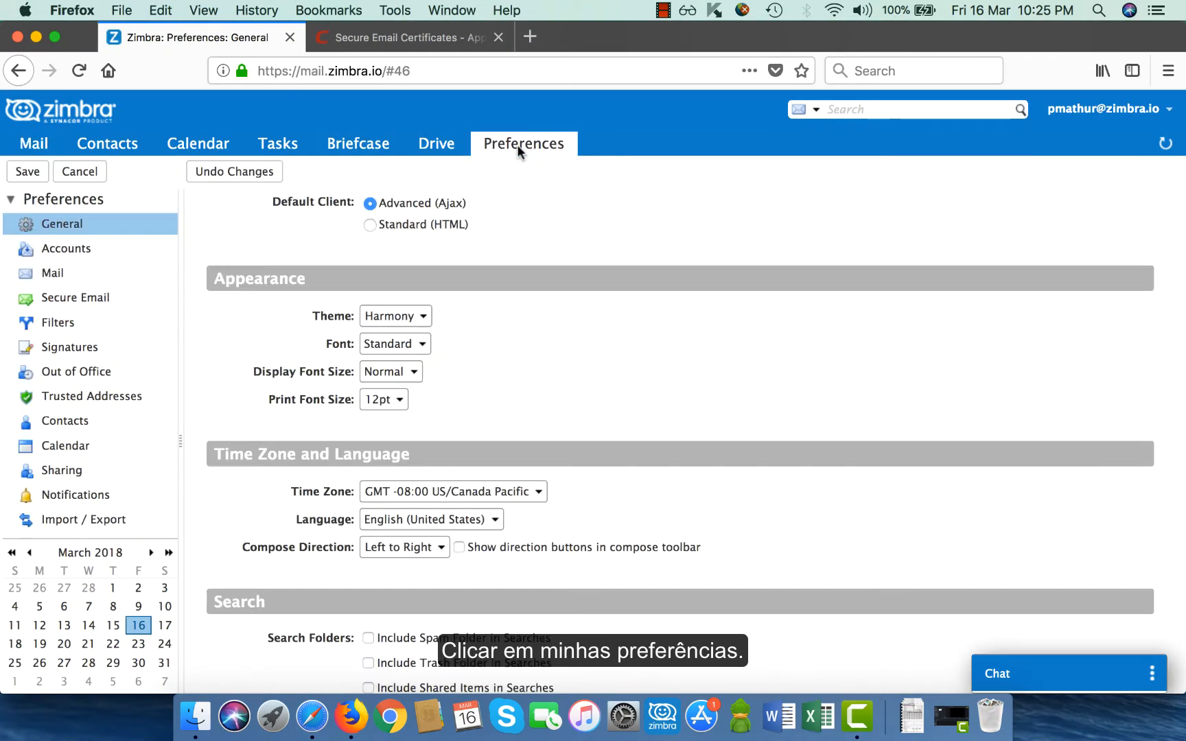
left_click(76, 298)
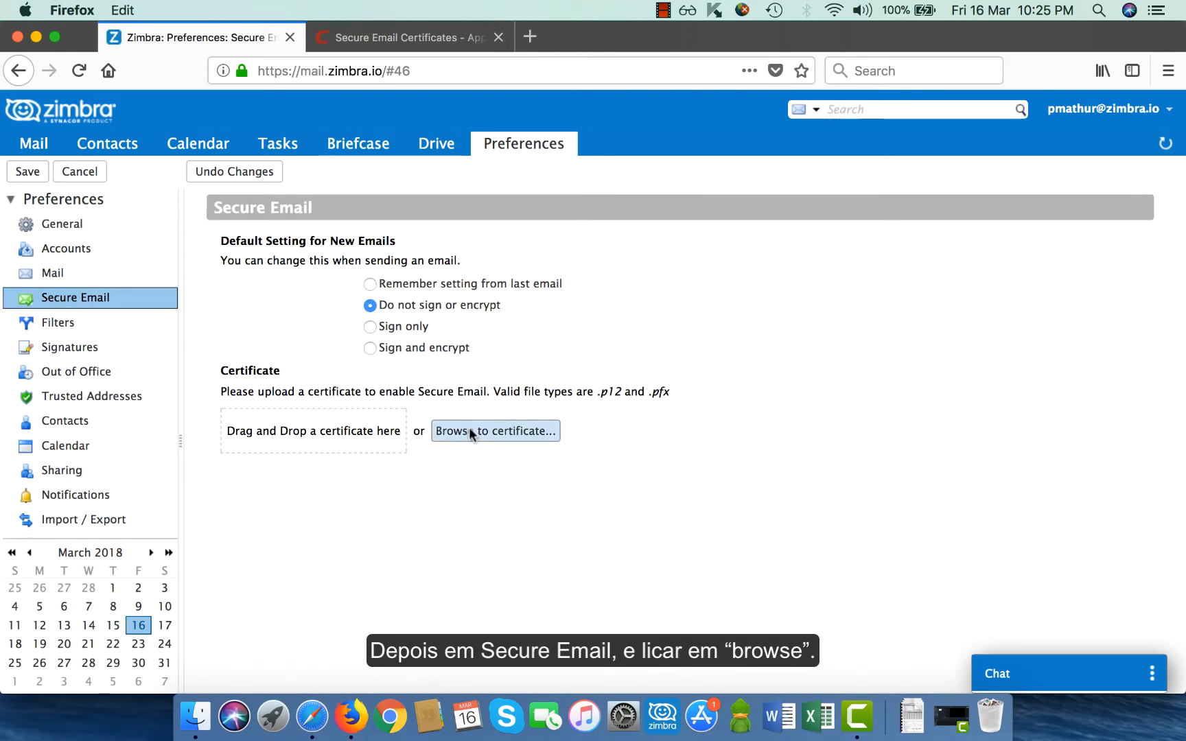
- Browse to and upload the .p12 certificate file
left_click(496, 431)
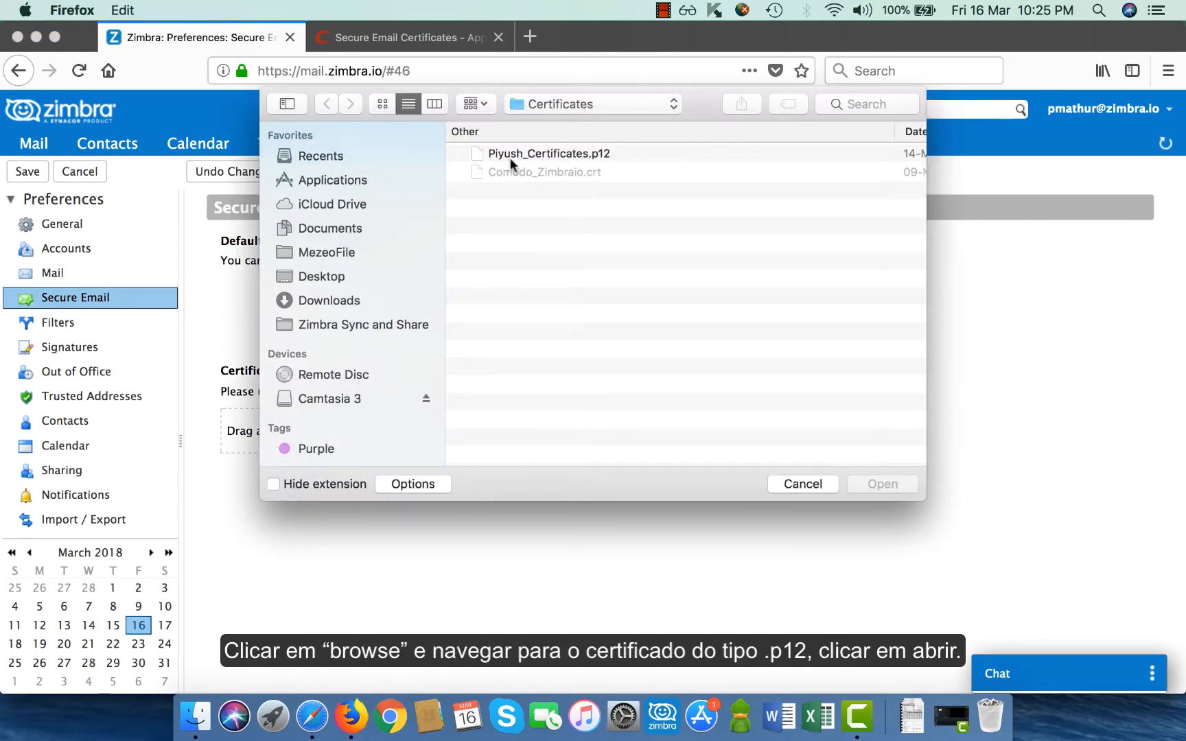
left_click(548, 152)
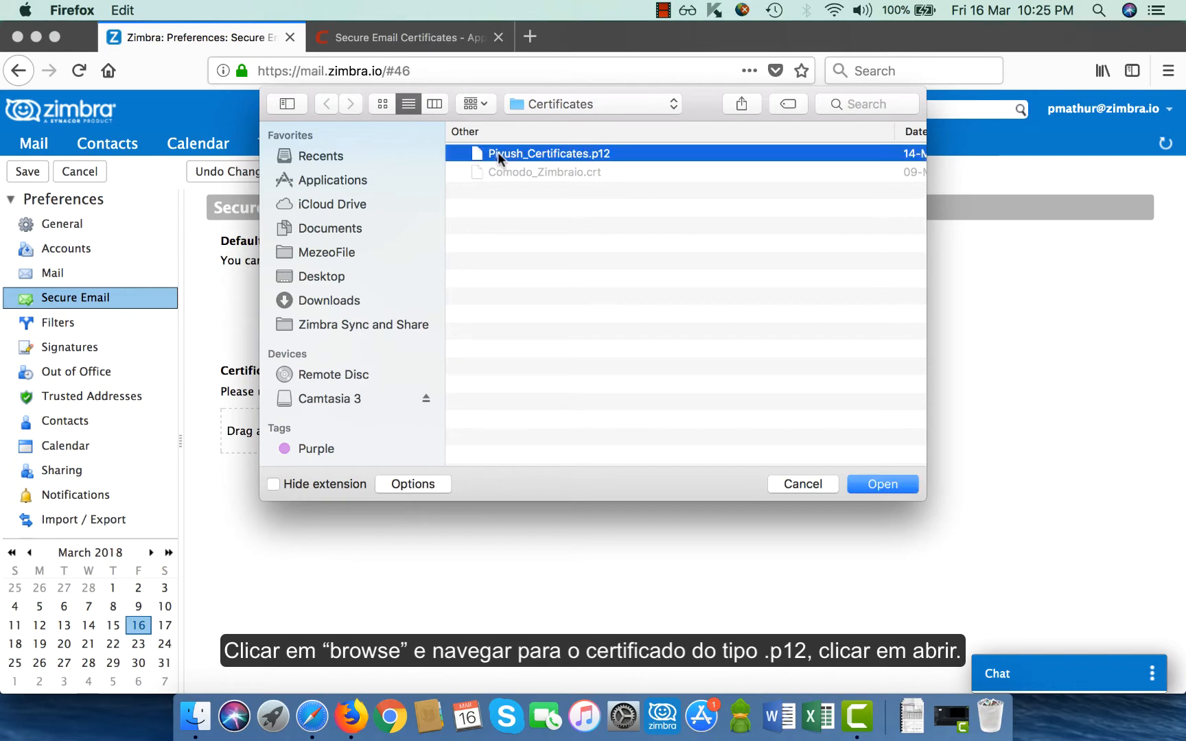
left_click(882, 485)
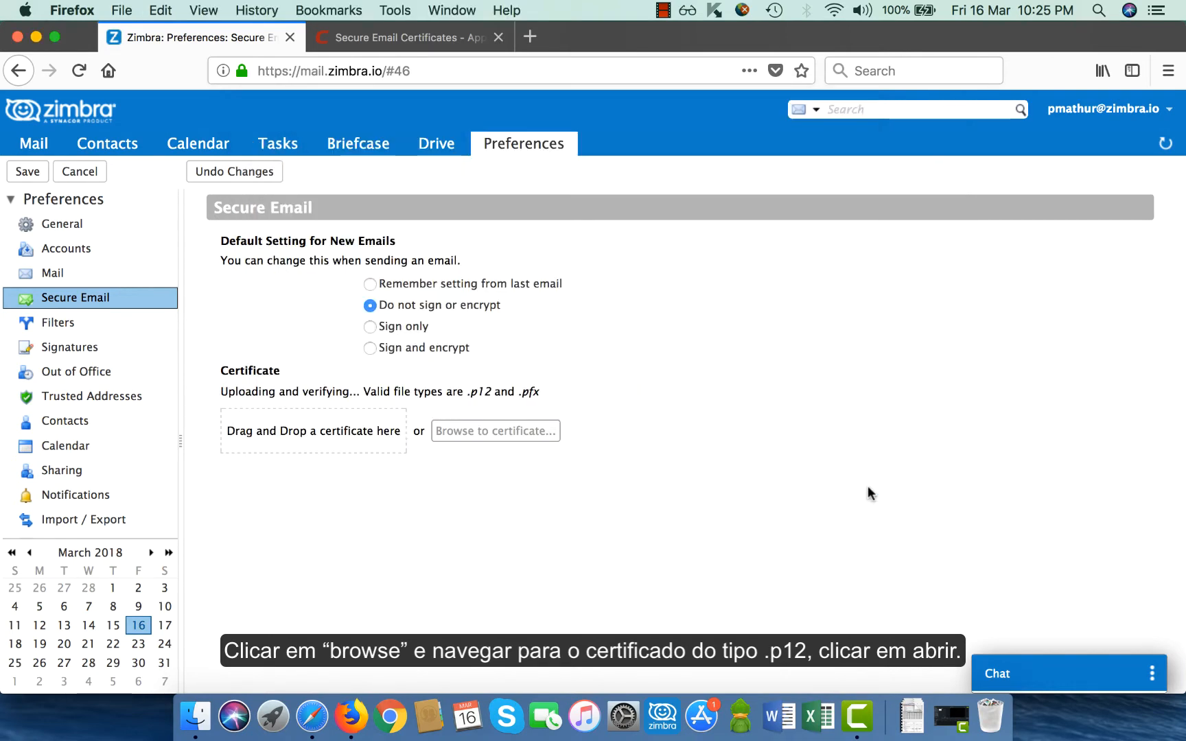
- Enter the certificate password and submit it so the certificate is installed
left_click(494, 431)
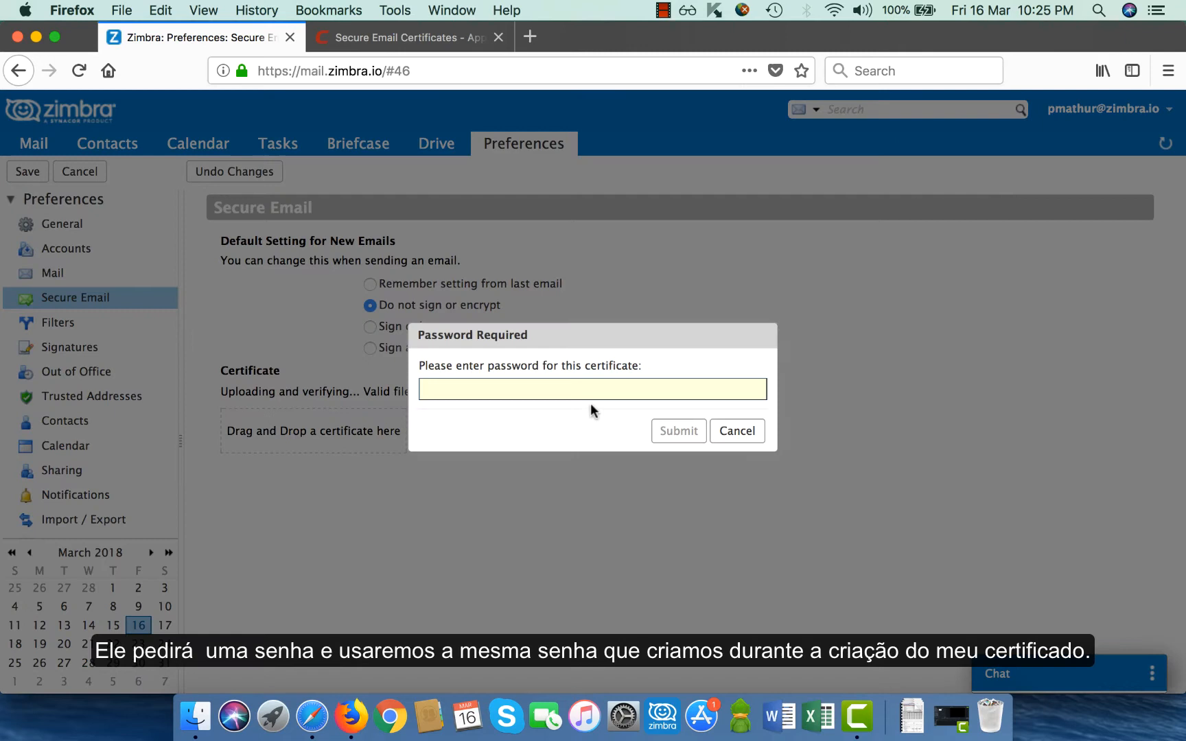
type("••")
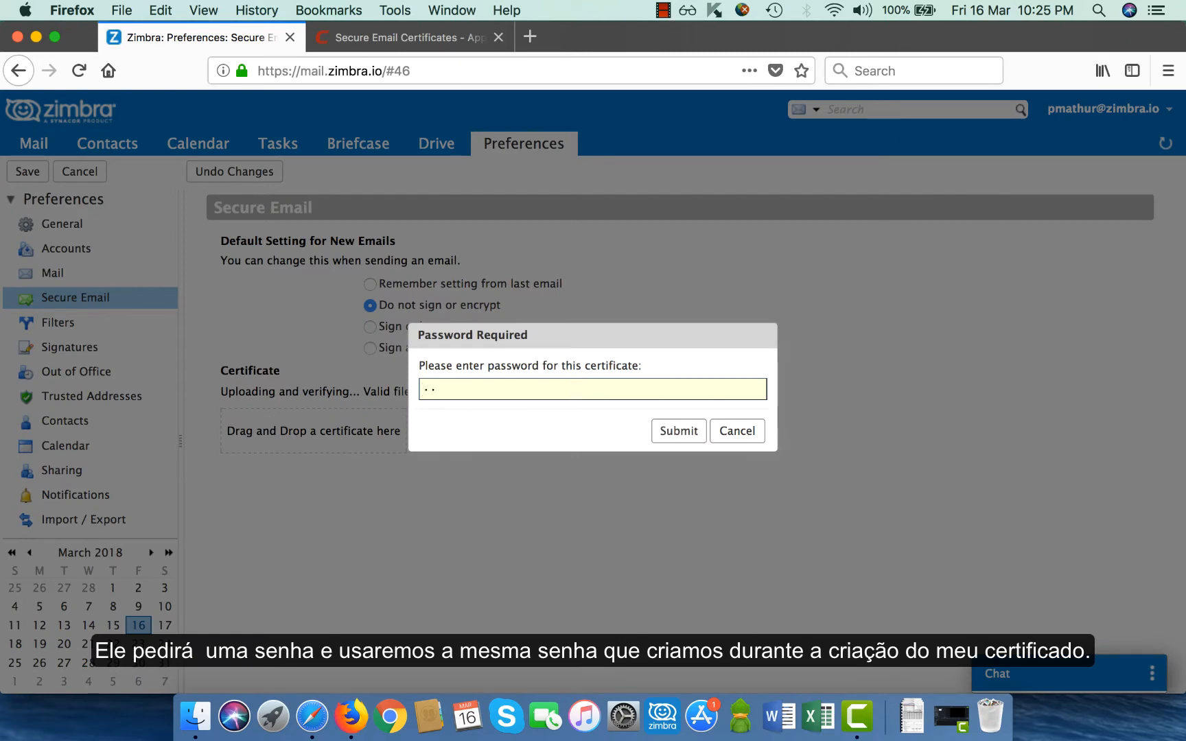
type("password")
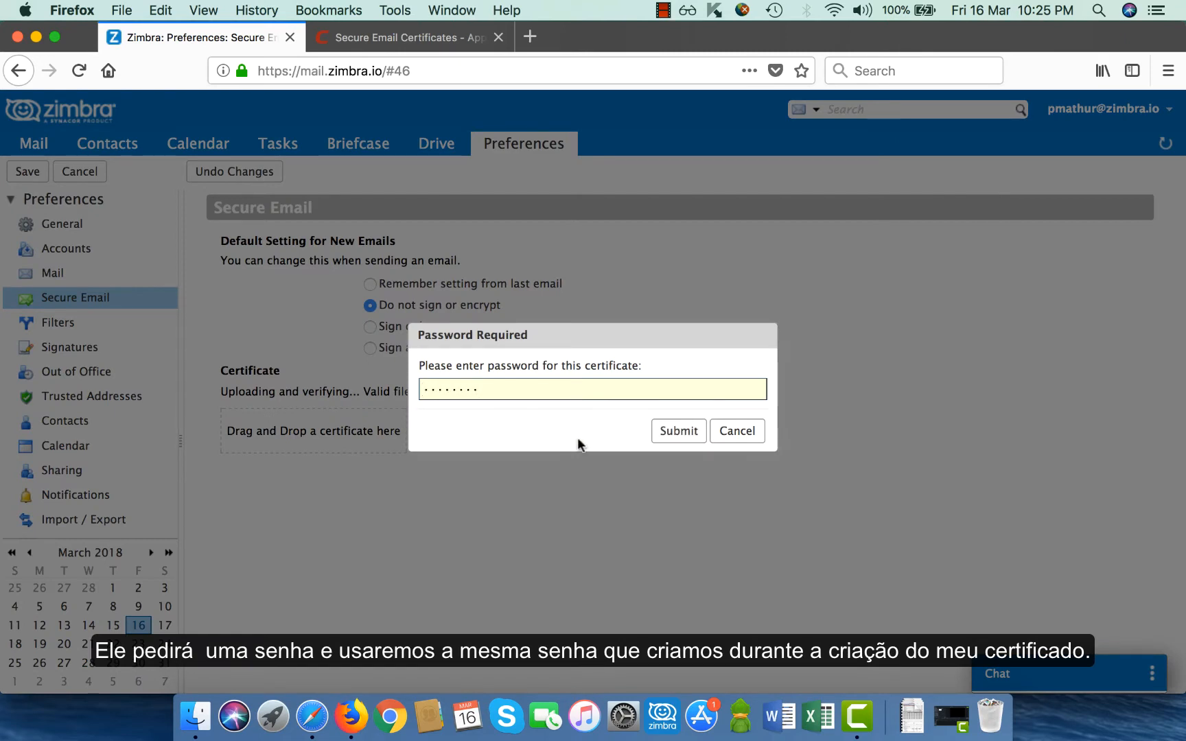
mouse_move(578, 462)
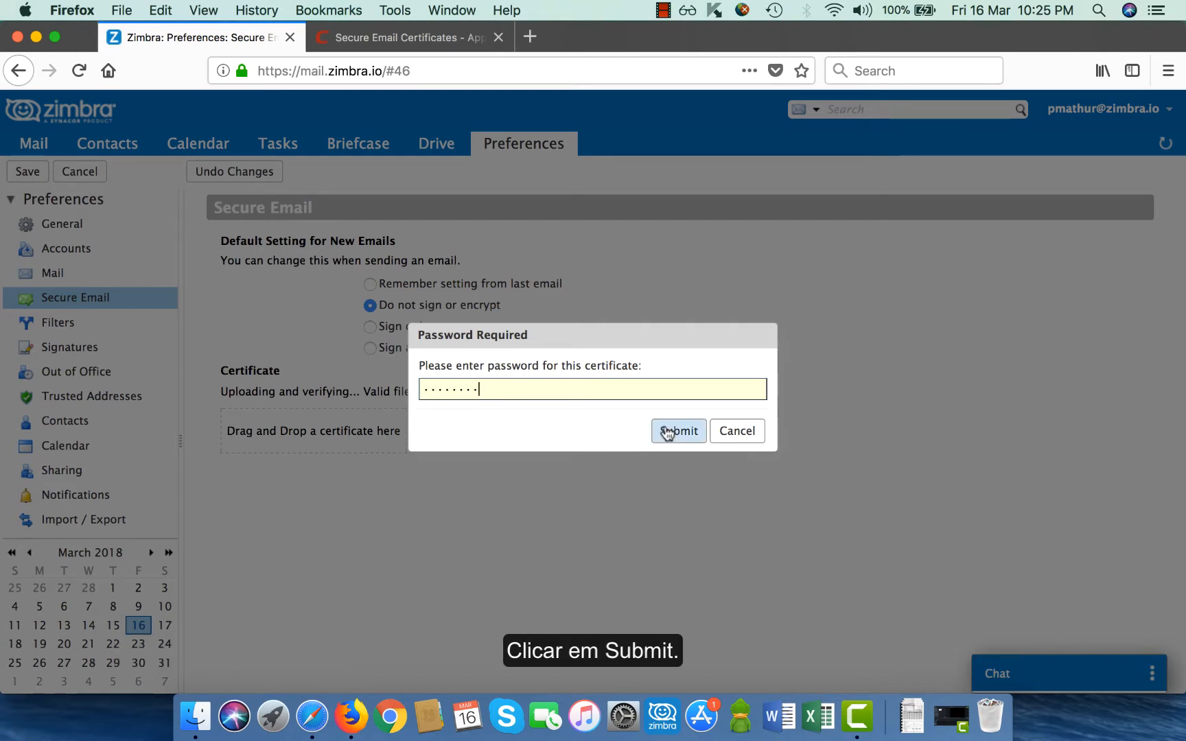
left_click(678, 431)
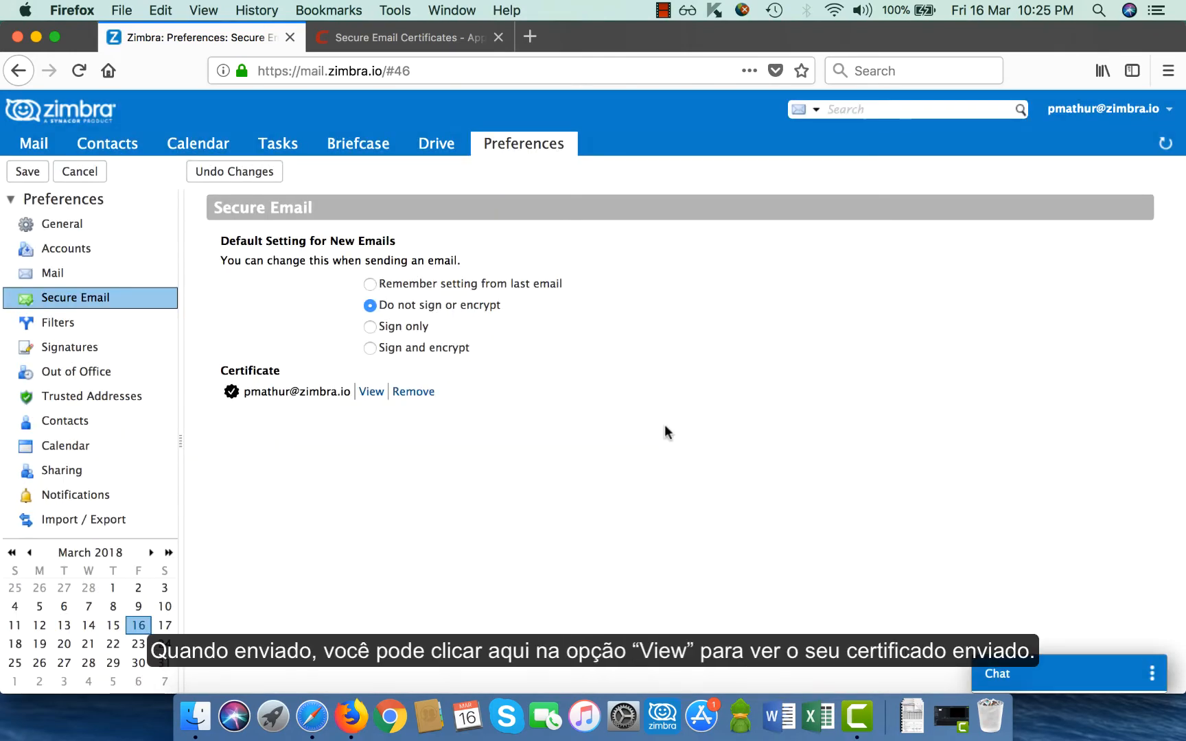
mouse_move(372, 405)
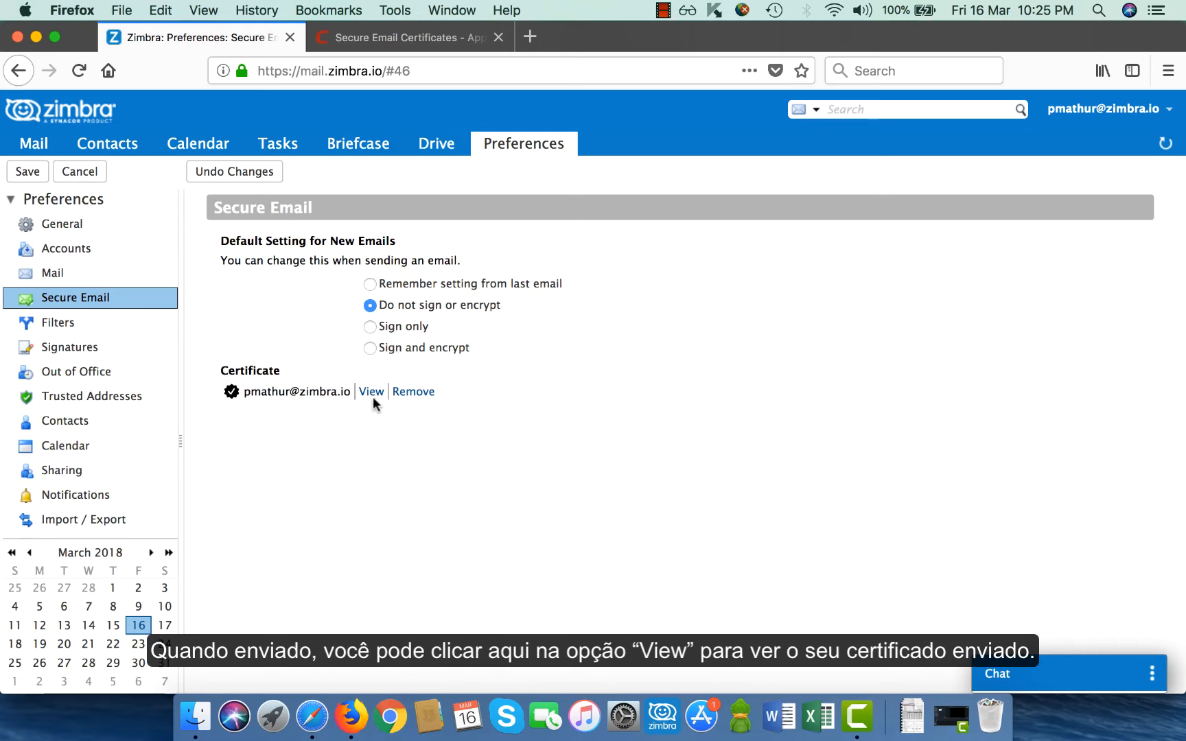
- Review the installed certificate details and save Secure Email preferences with 'Do not sign or encrypt'
left_click(371, 391)
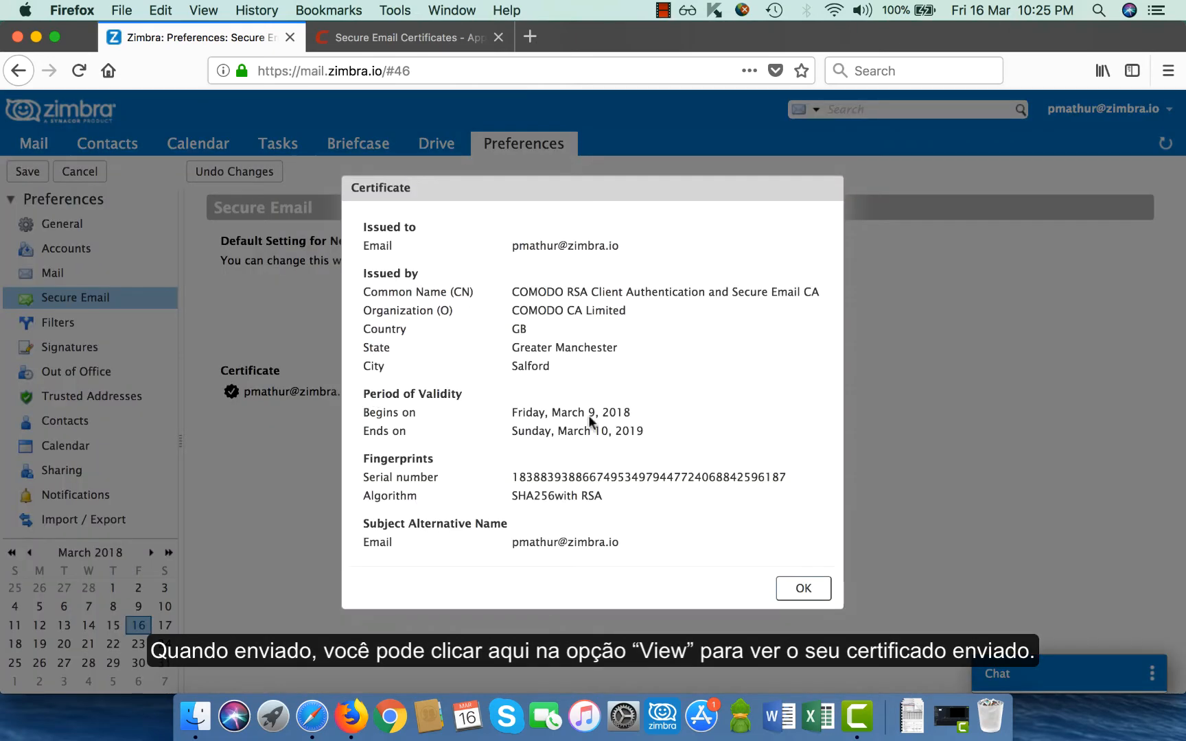
left_click(803, 589)
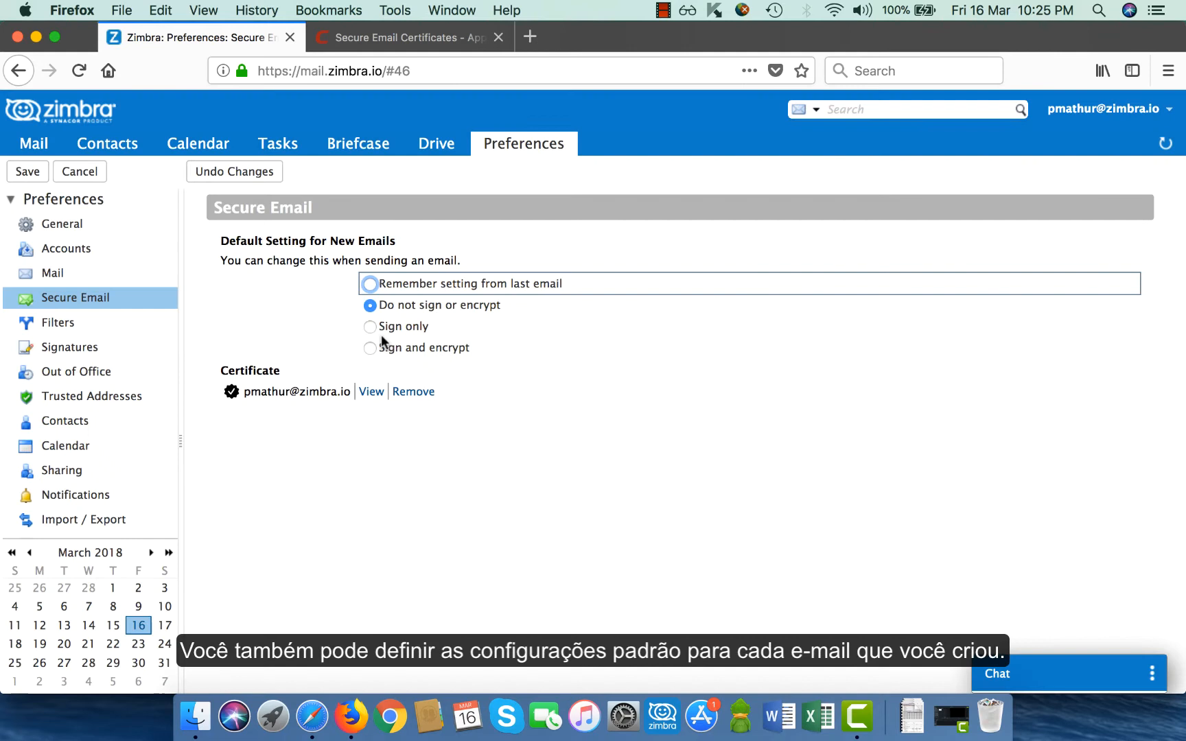
mouse_move(382, 349)
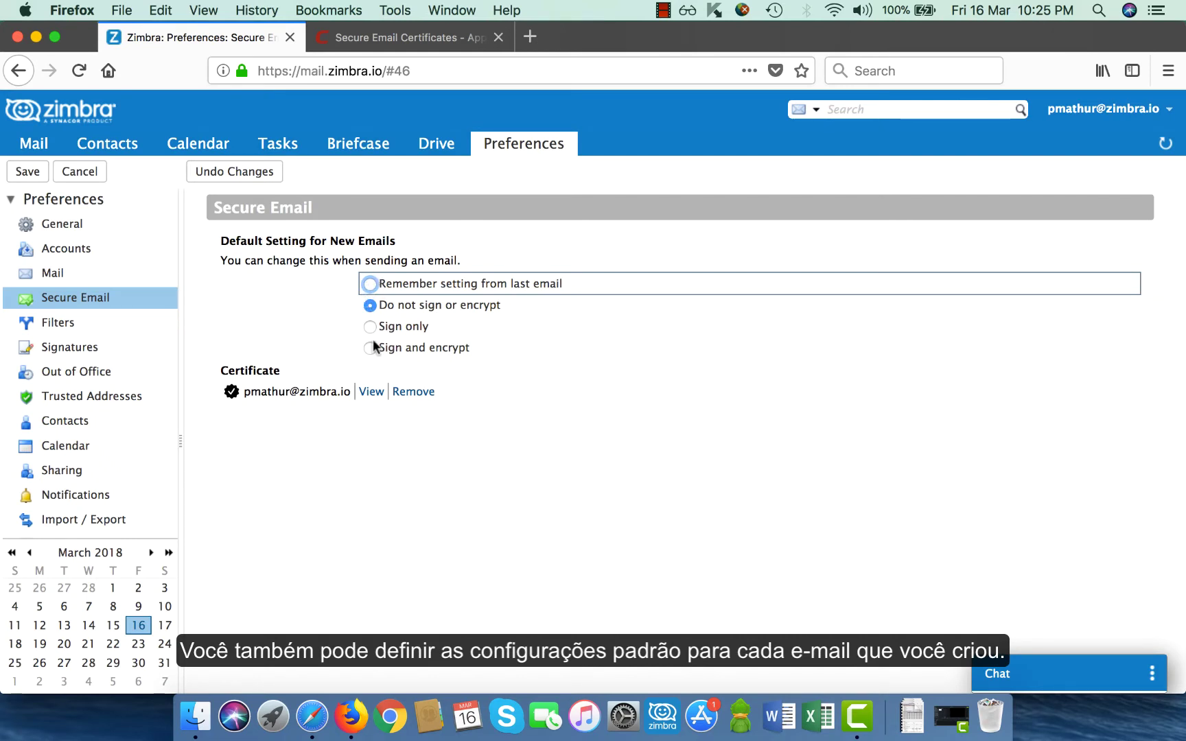
mouse_move(375, 326)
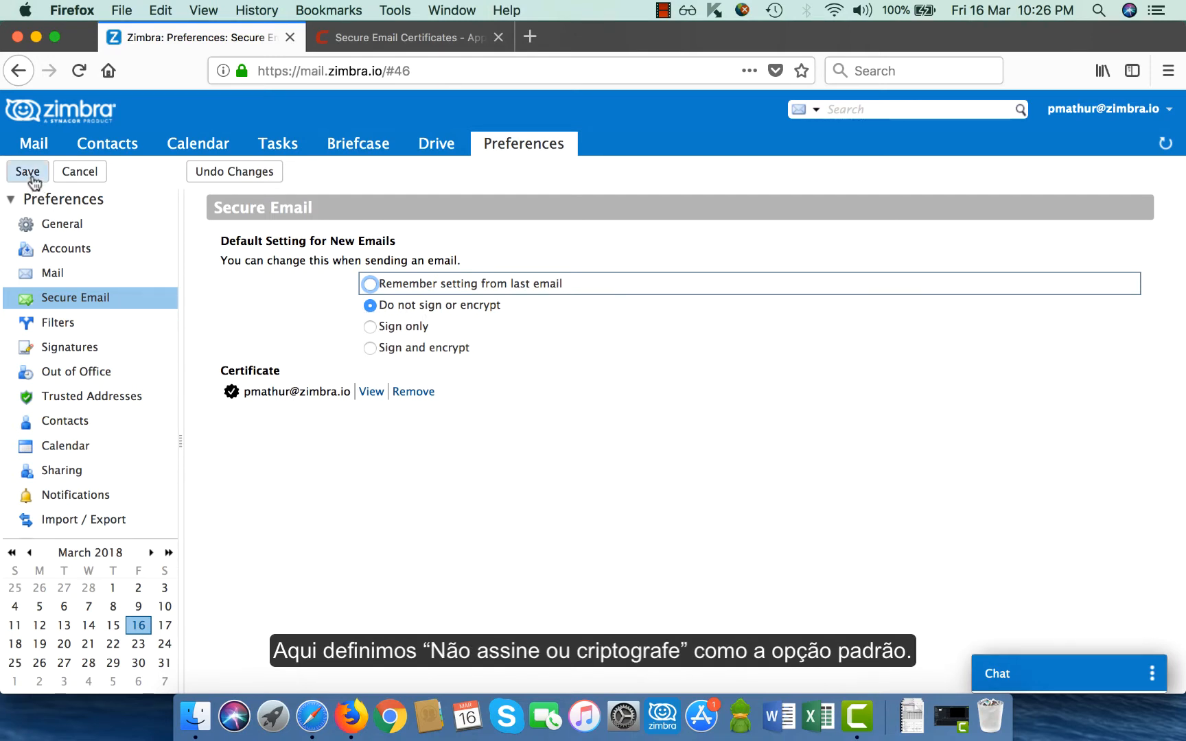
left_click(28, 171)
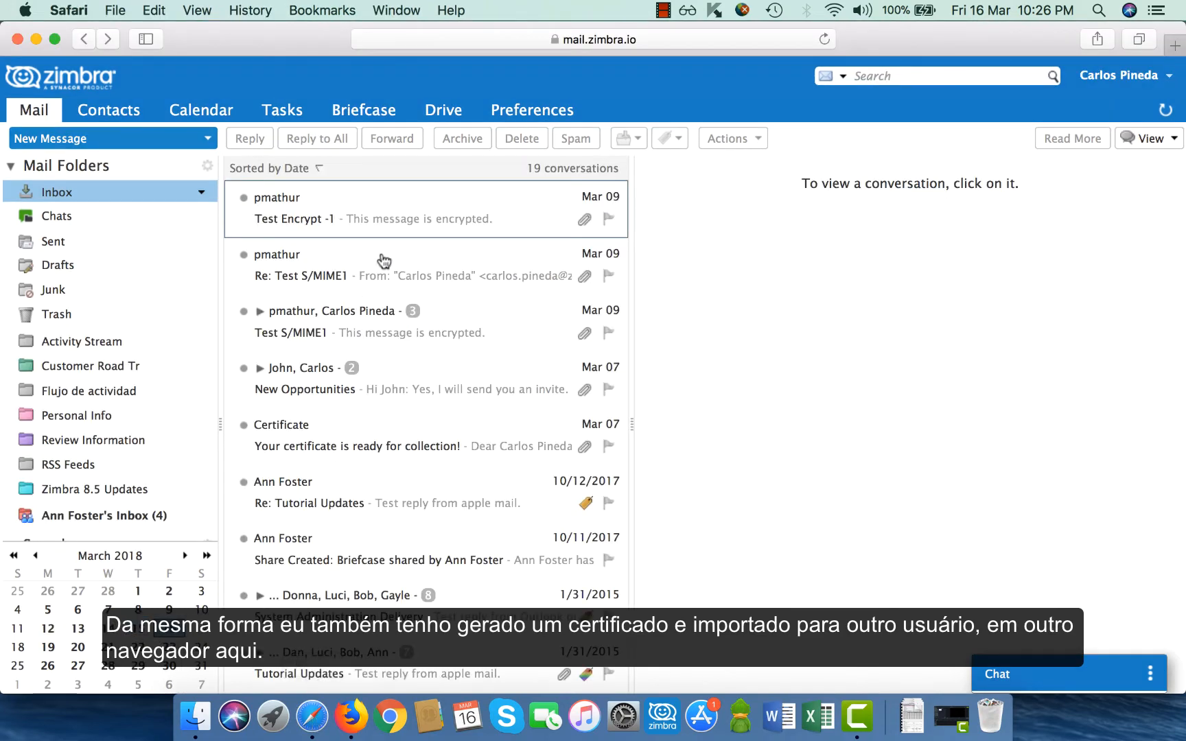
- Review the second account's own Secure Email certificate, then return to the mail view
left_click(532, 109)
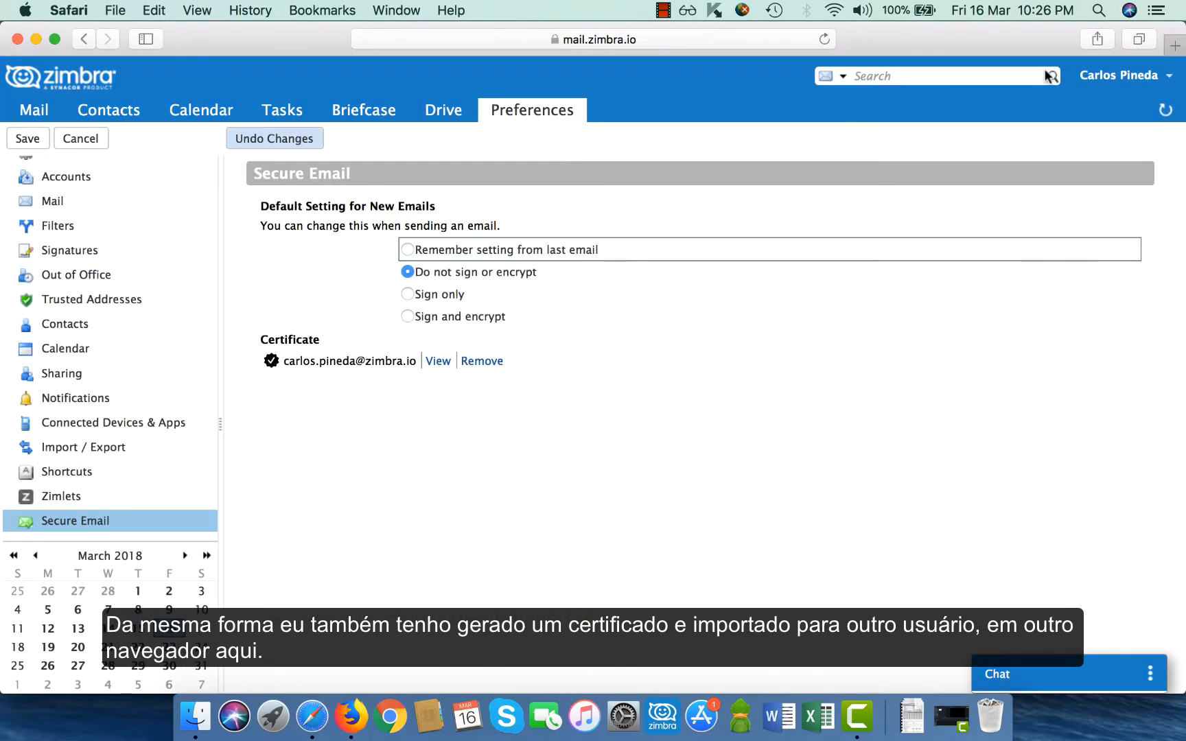
left_click(436, 361)
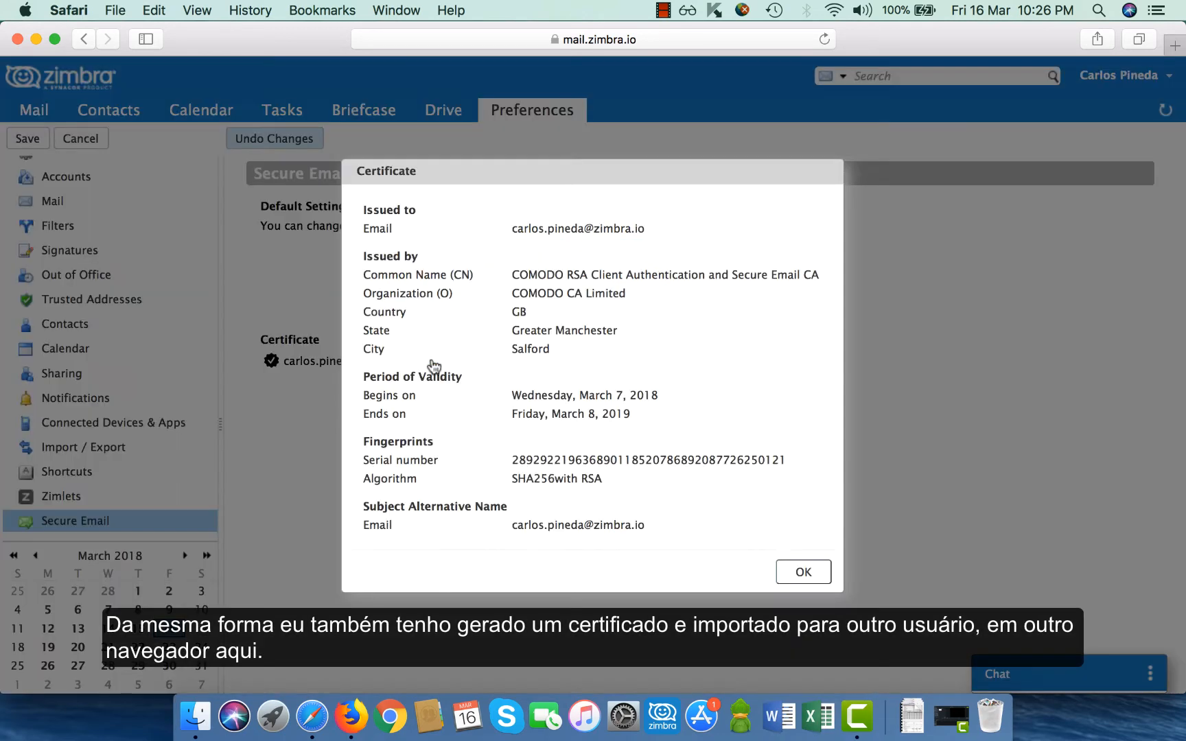
left_click(803, 571)
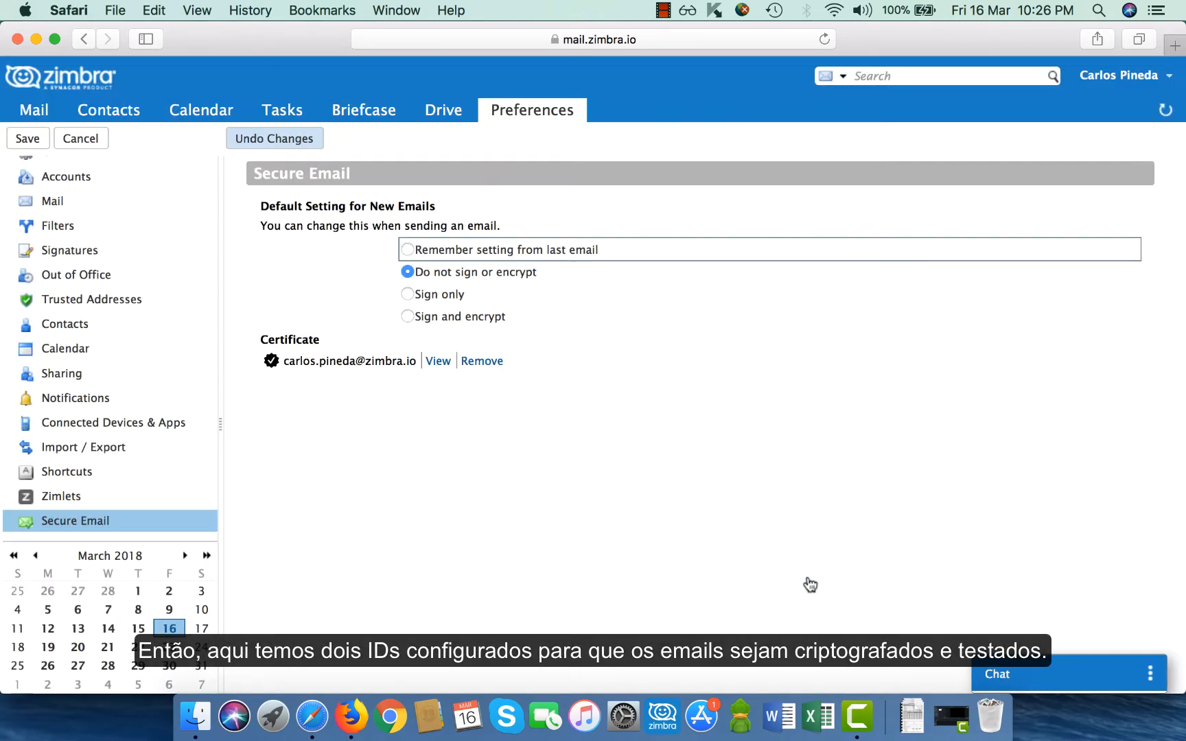
scroll("up", 3)
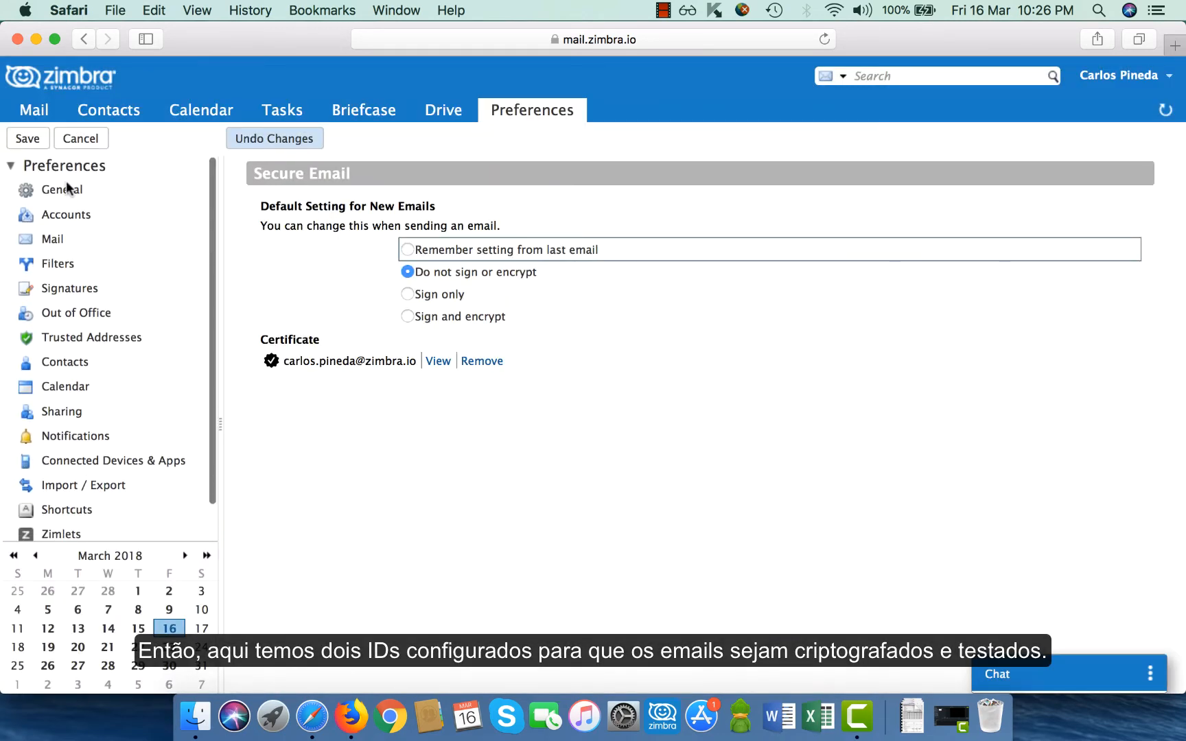
left_click(33, 110)
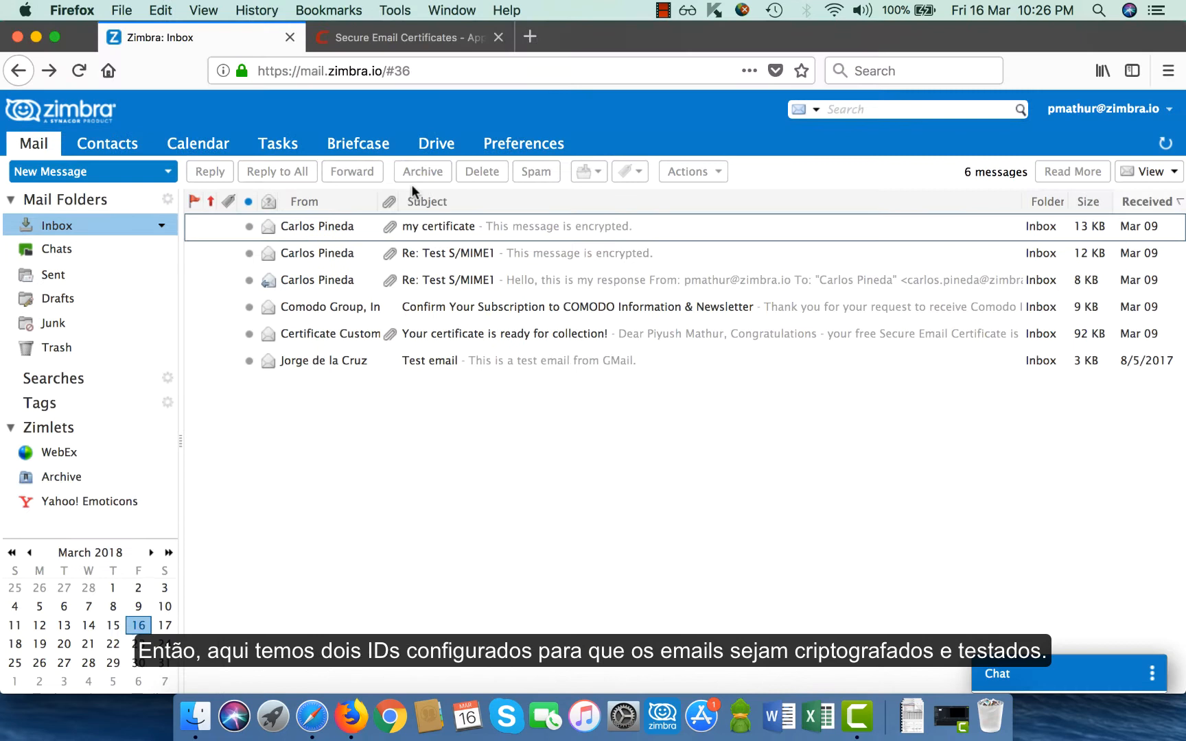
mouse_move(69, 180)
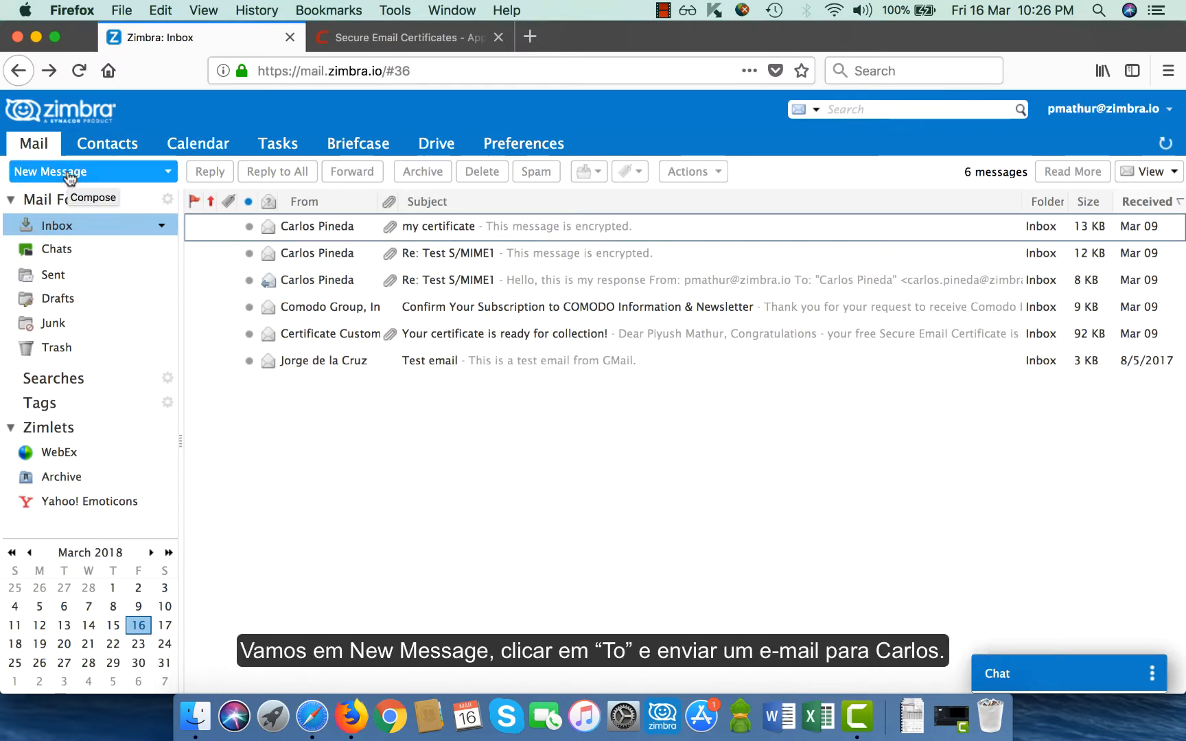
left_click(84, 172)
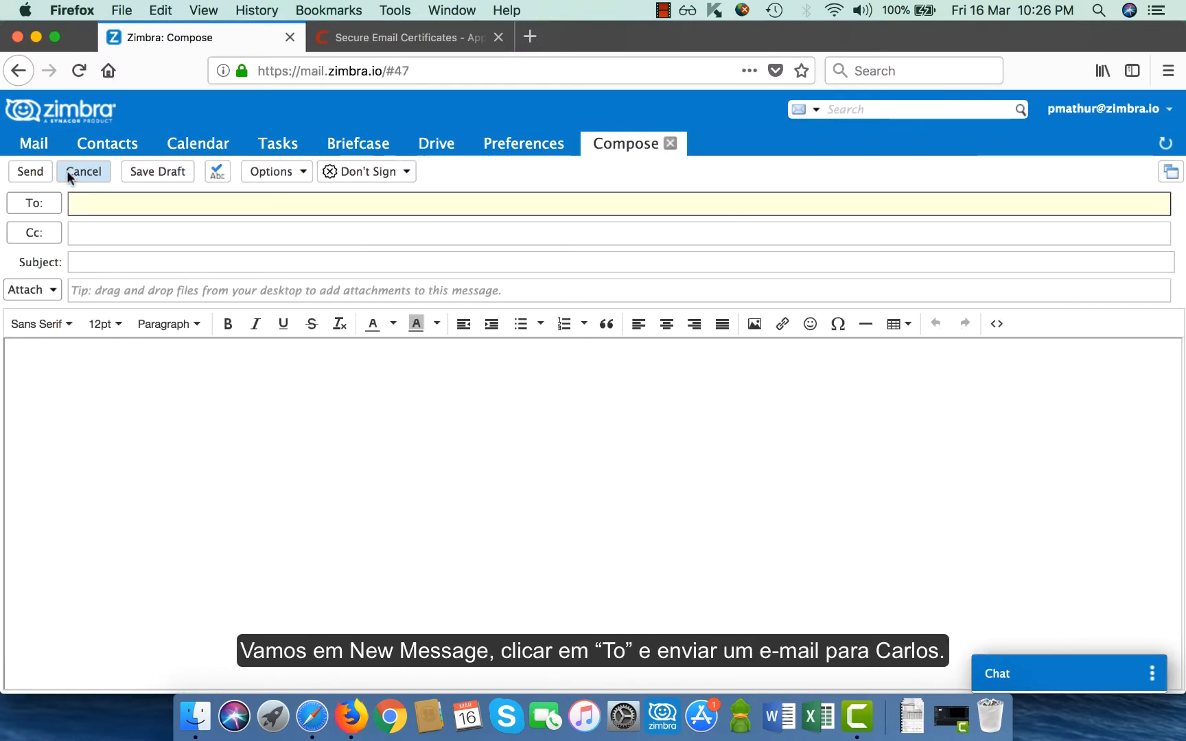
type("car")
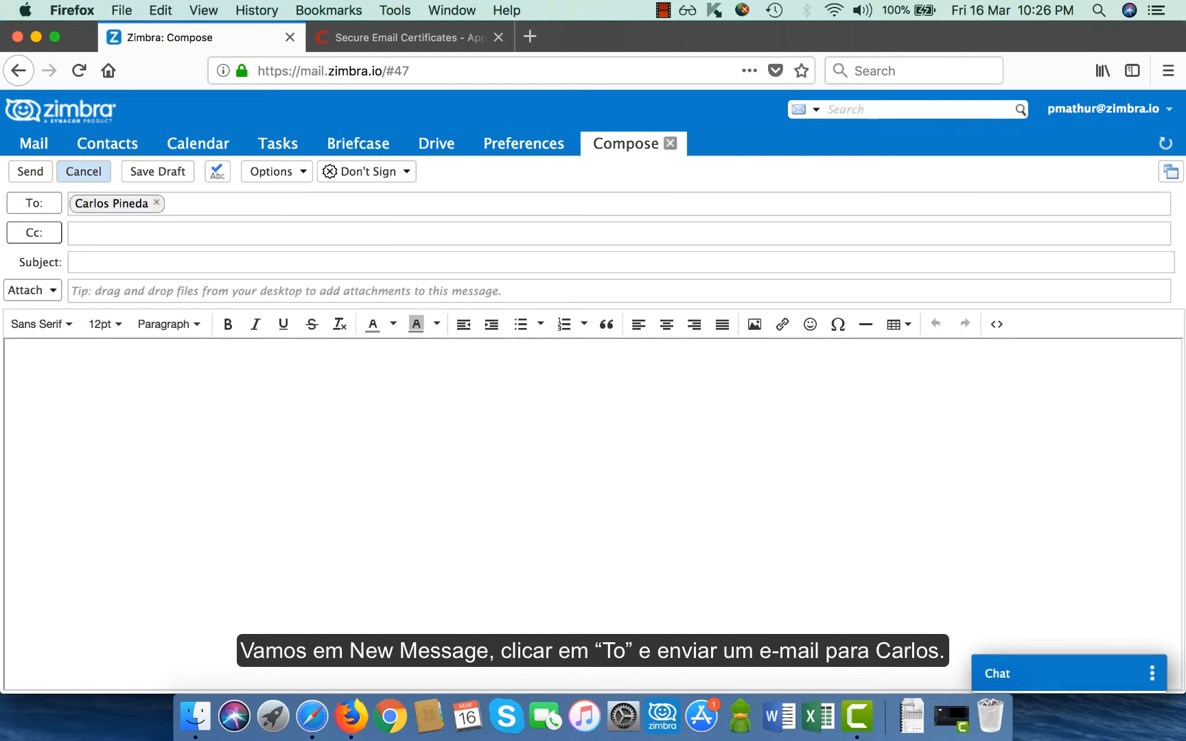
type("O")
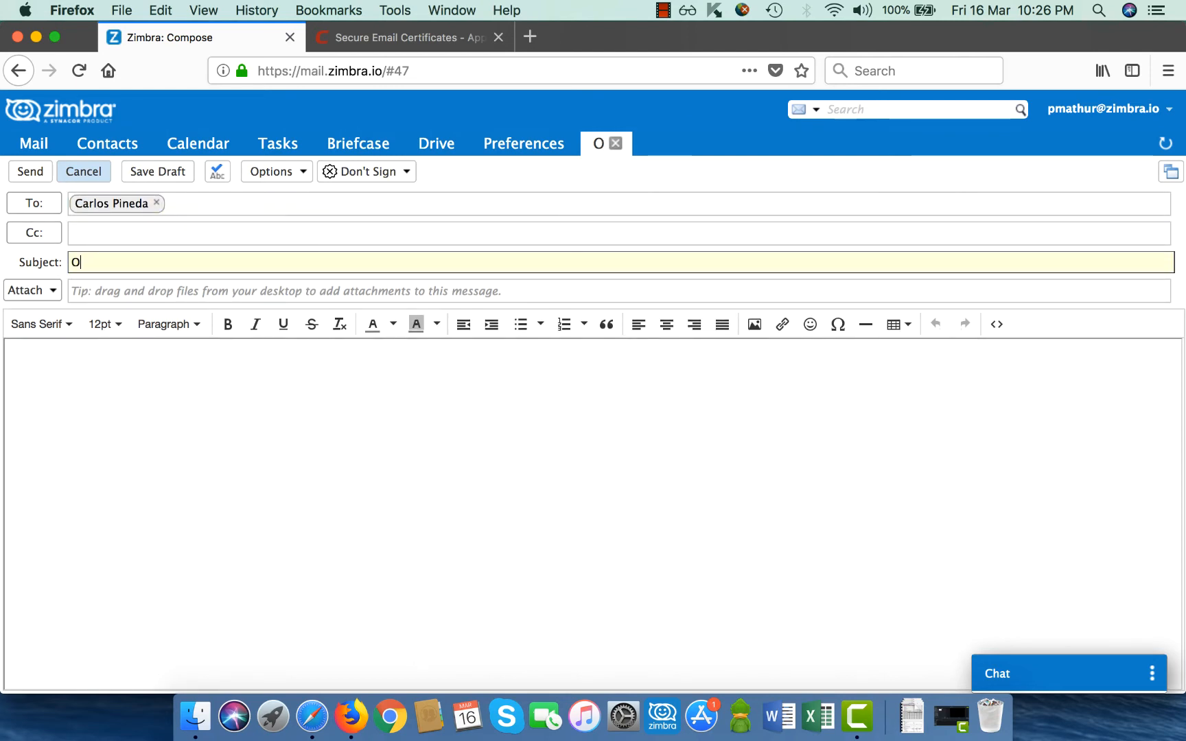
type("pportu")
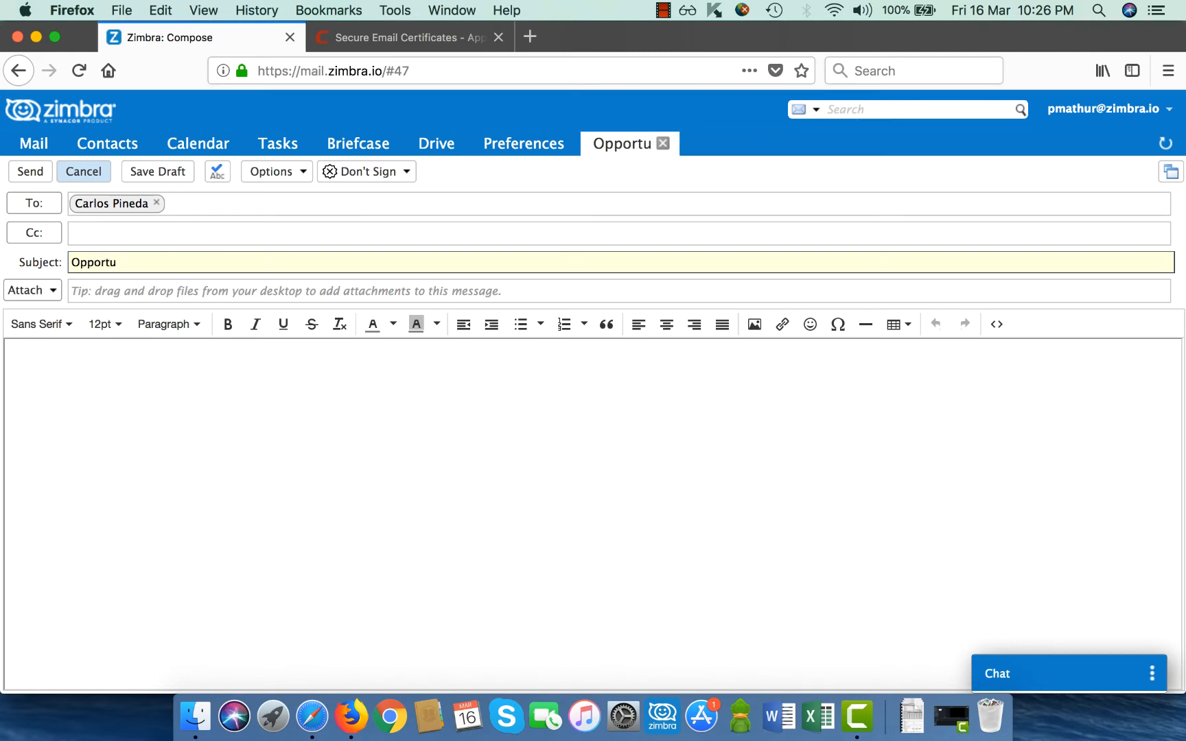
type("nity Disc")
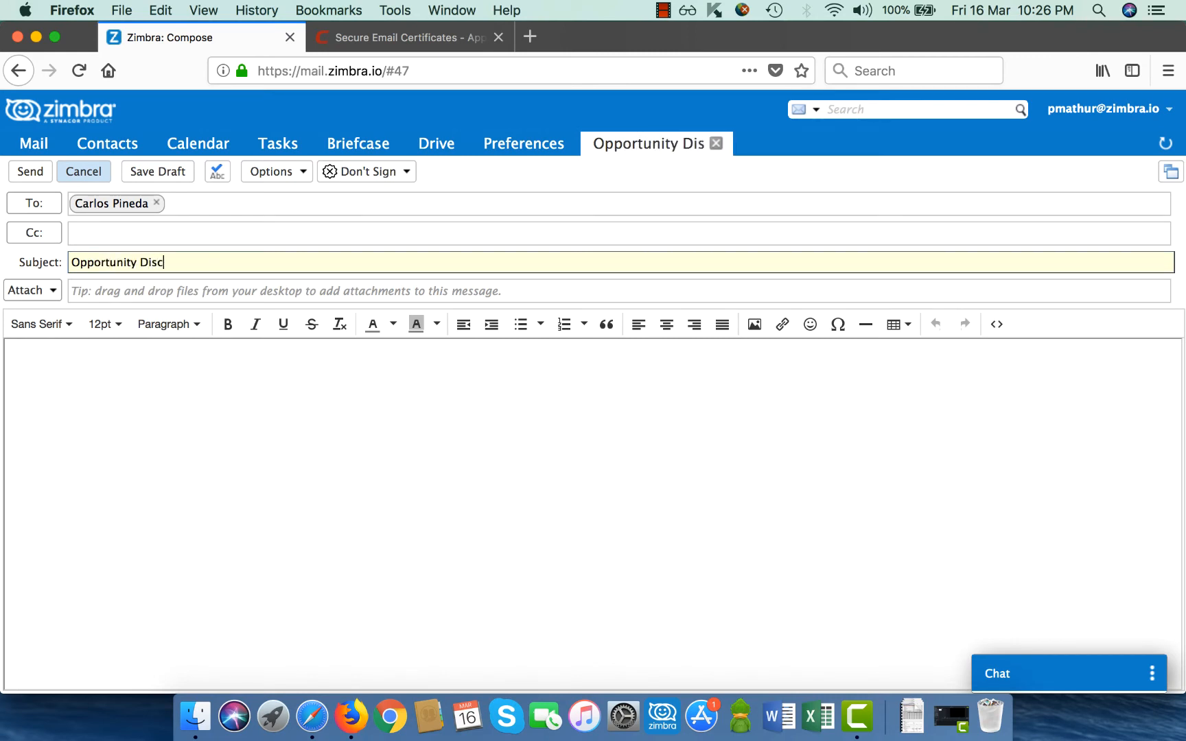
type("ussio")
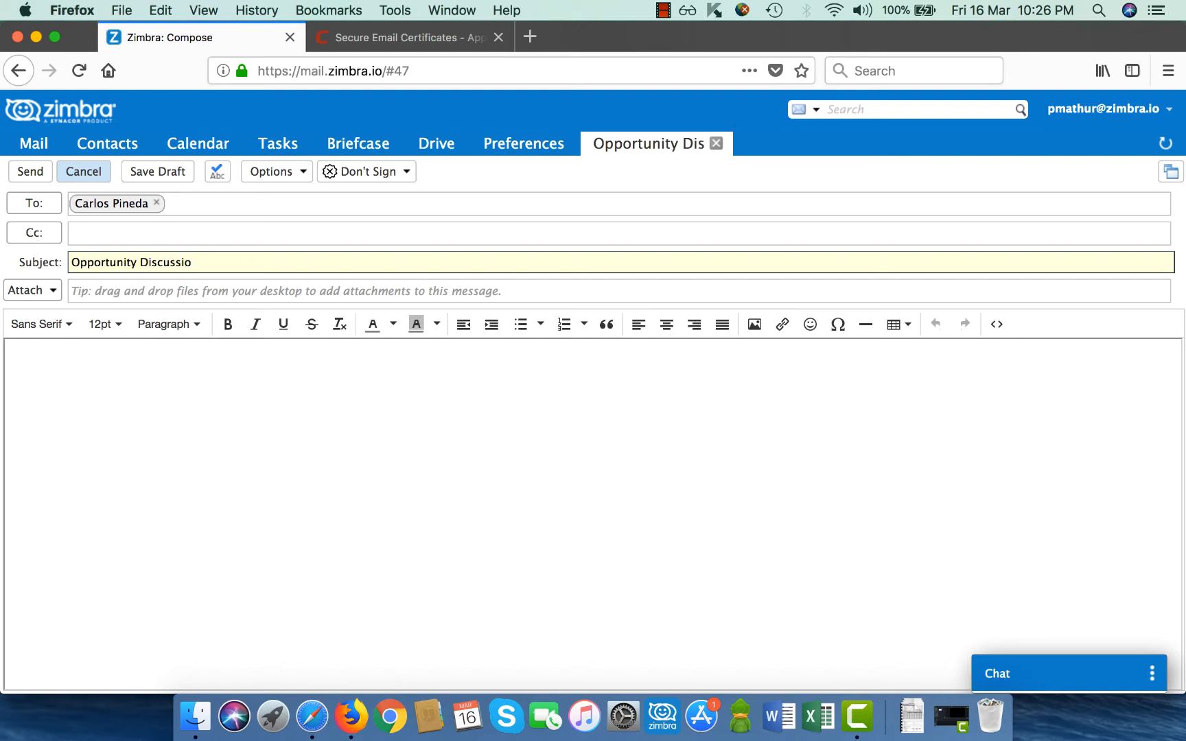
type("n")
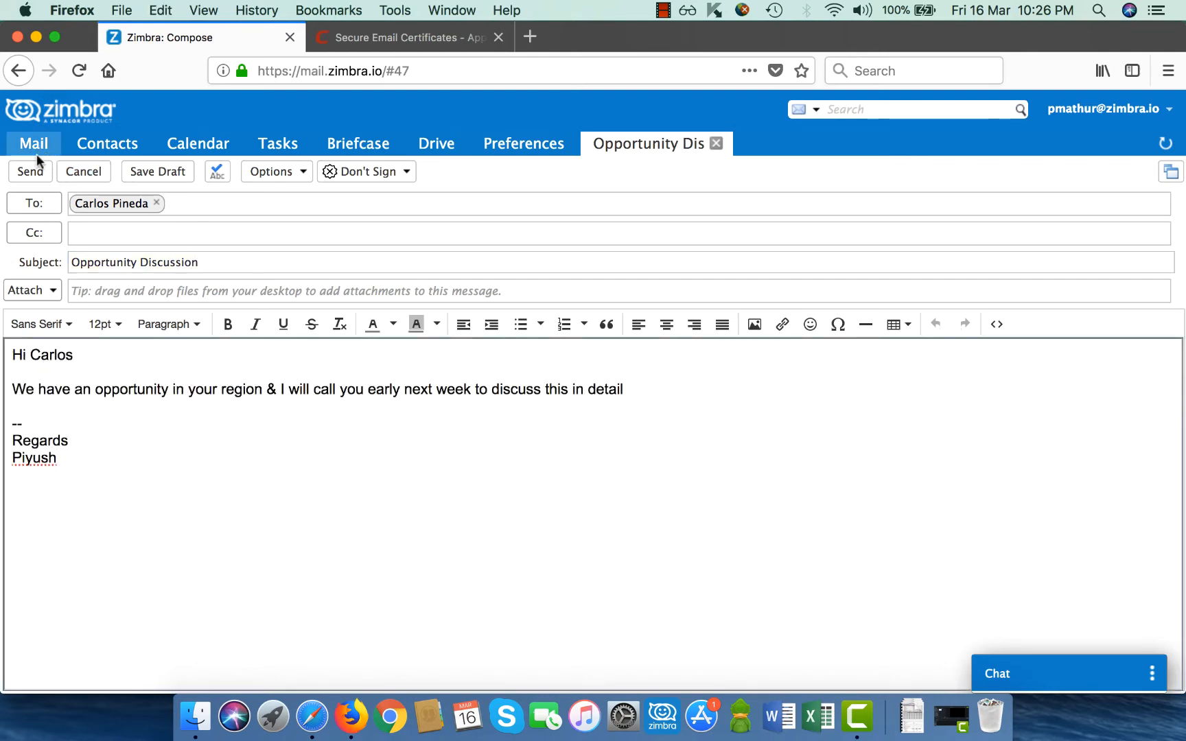
mouse_move(364, 172)
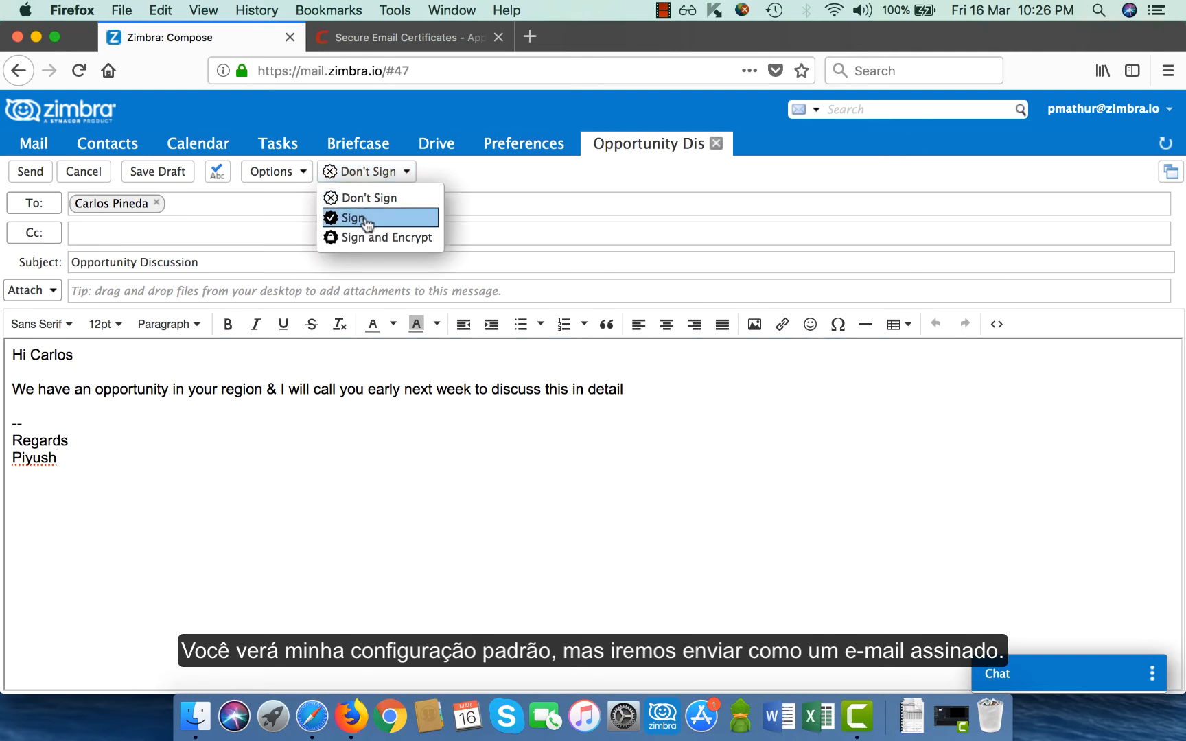
- Send the email with the Sign option, then switch to Carlos's mailbox
left_click(351, 218)
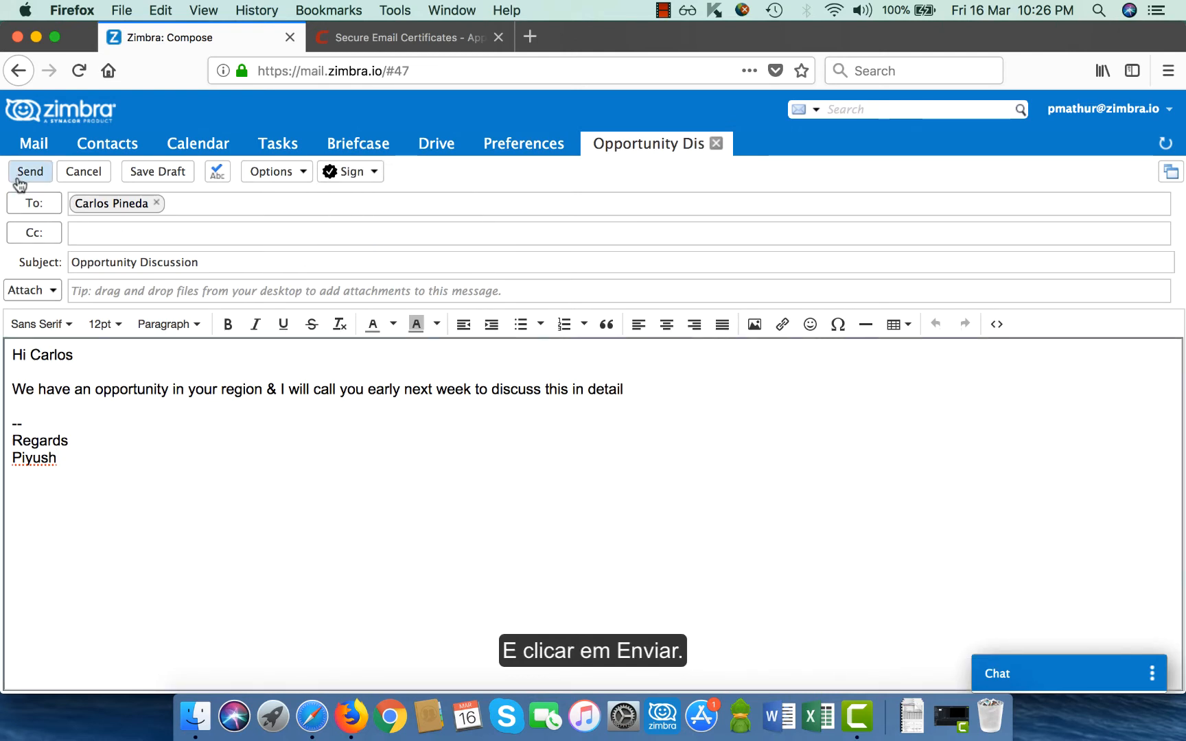
left_click(29, 172)
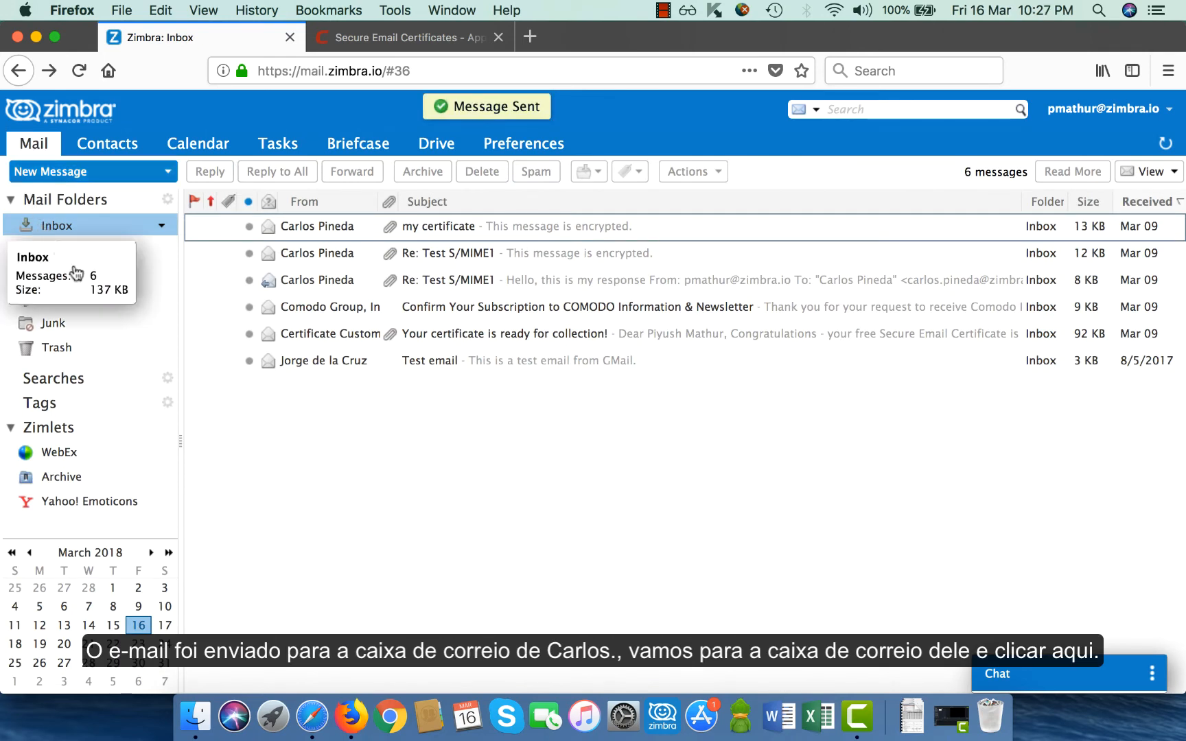
mouse_move(473, 121)
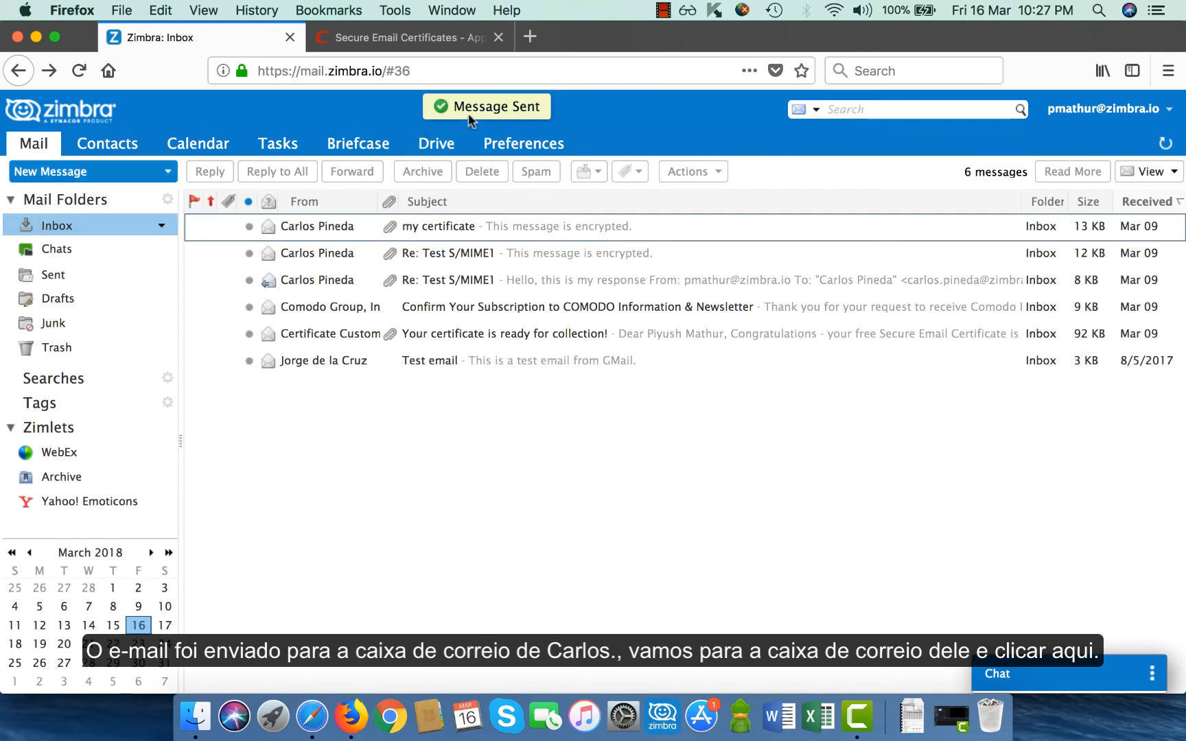
mouse_move(466, 140)
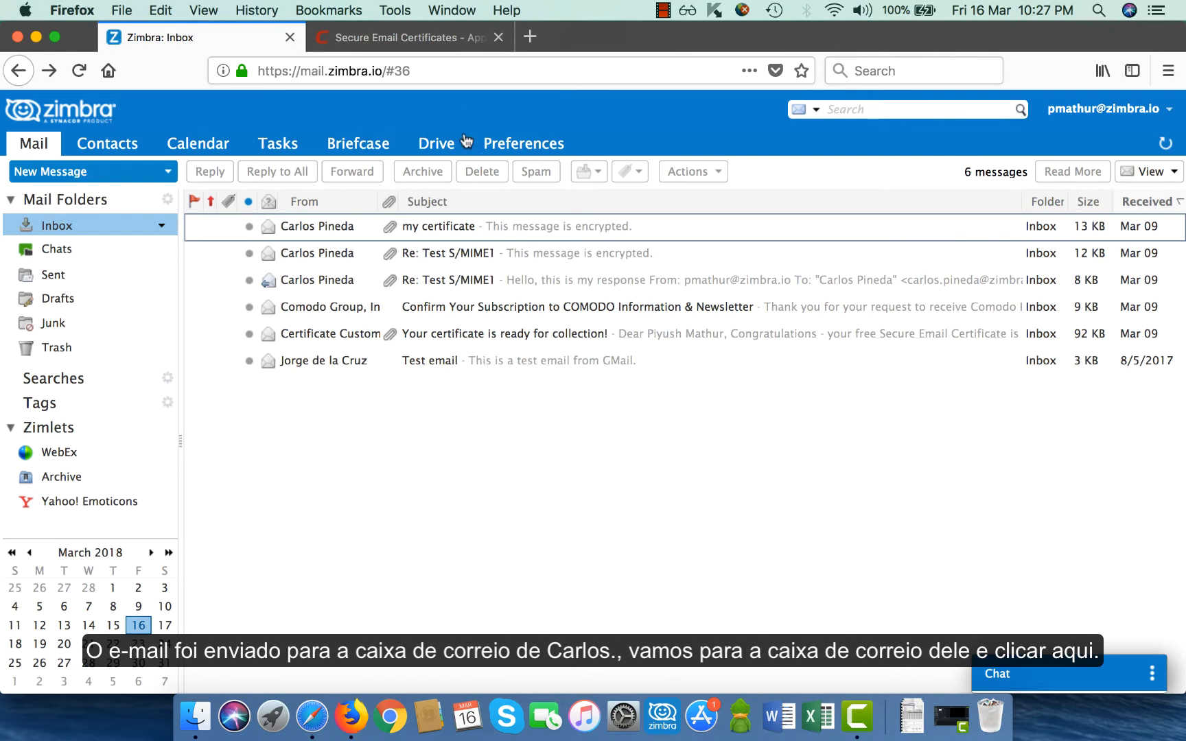
left_click(311, 715)
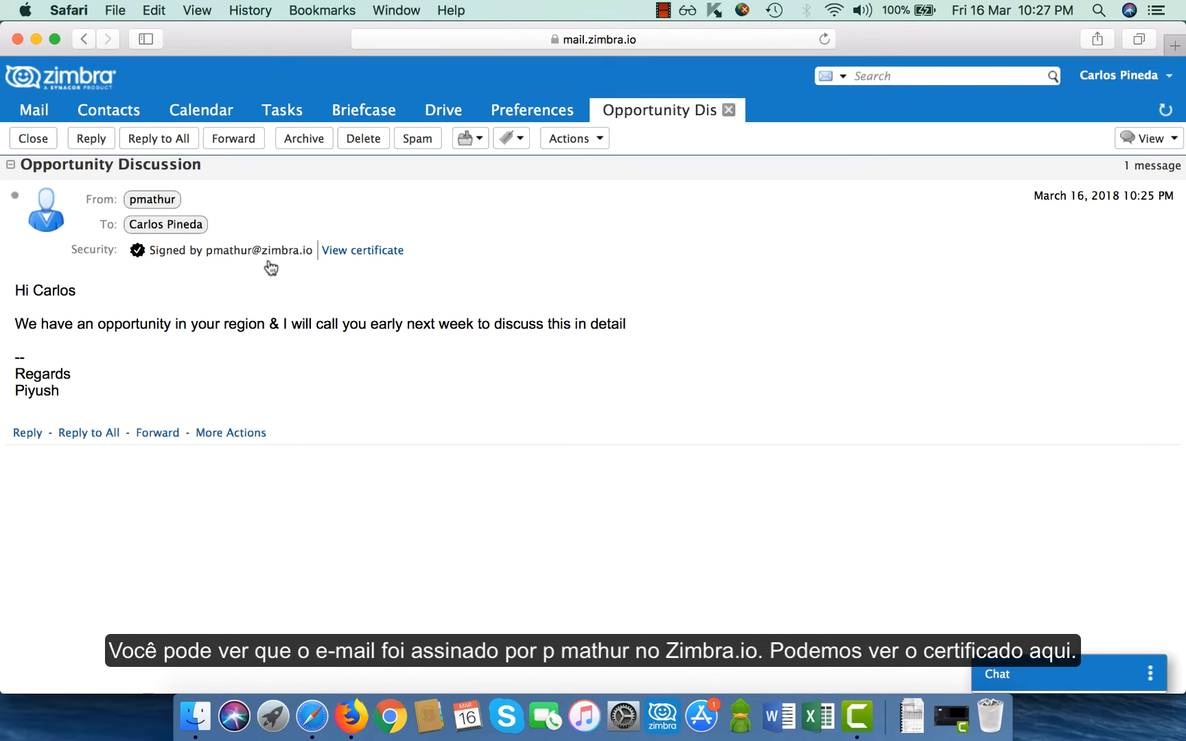
mouse_move(300, 263)
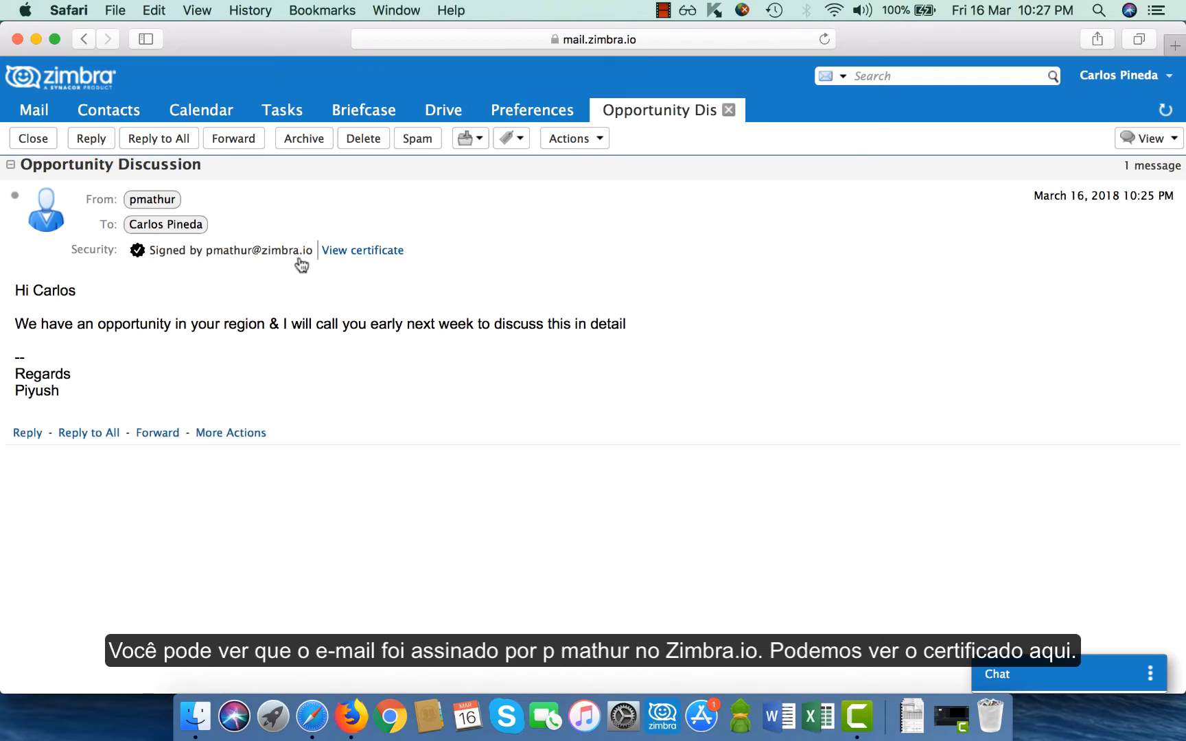
left_click(362, 250)
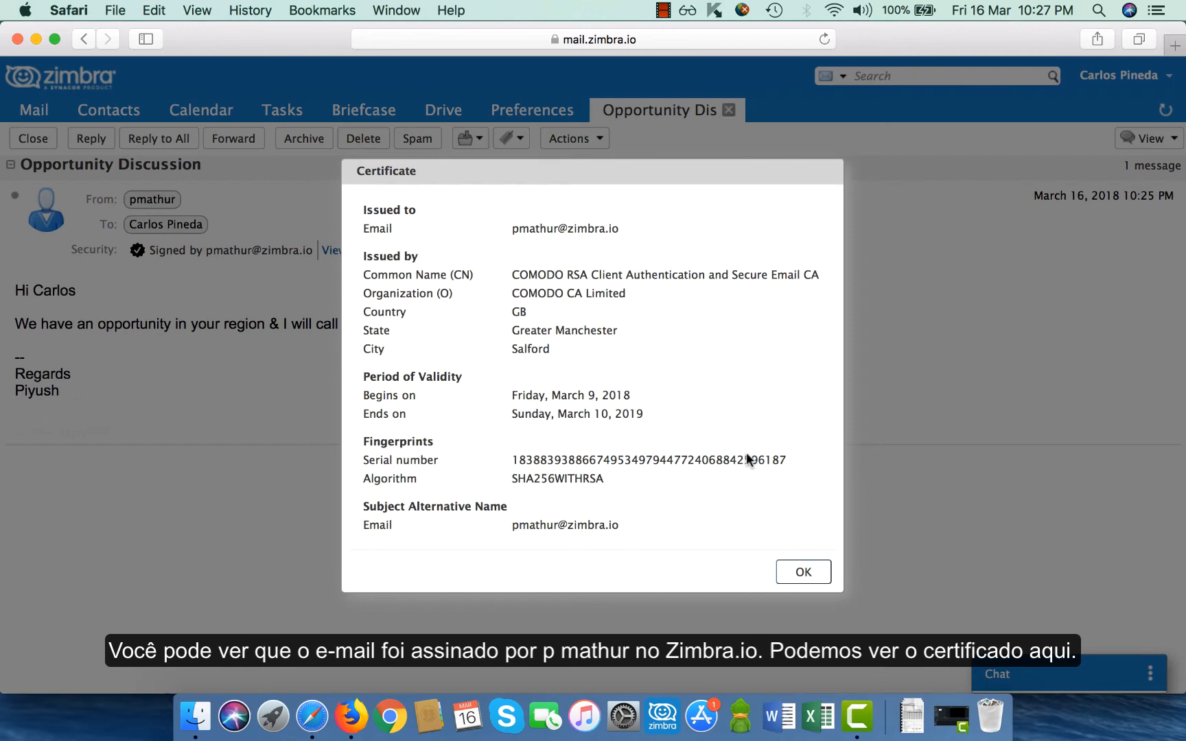
left_click(803, 572)
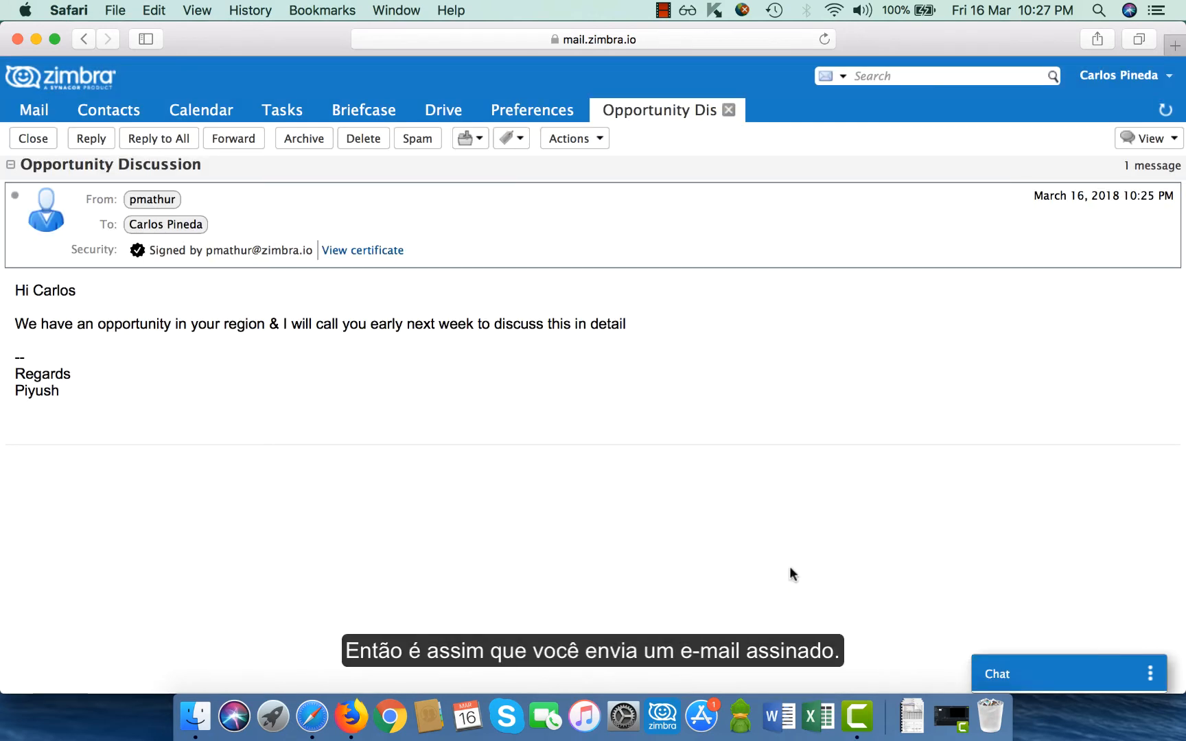
mouse_move(769, 99)
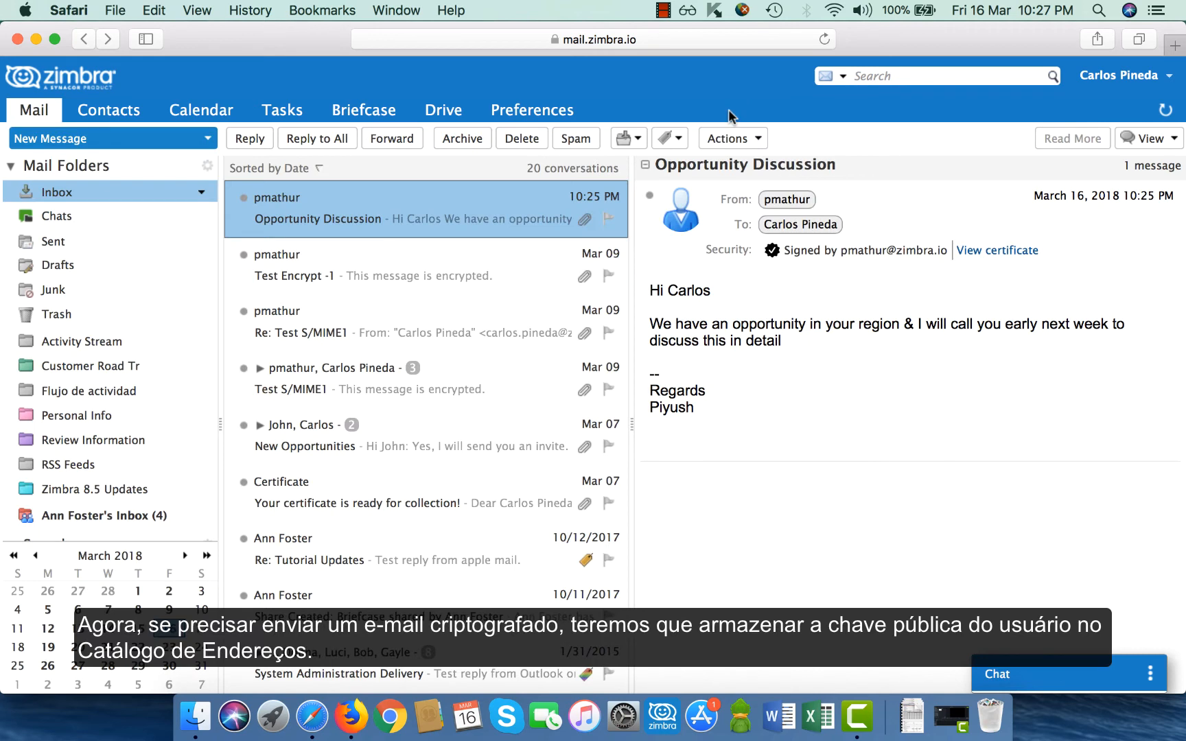
mouse_move(350, 288)
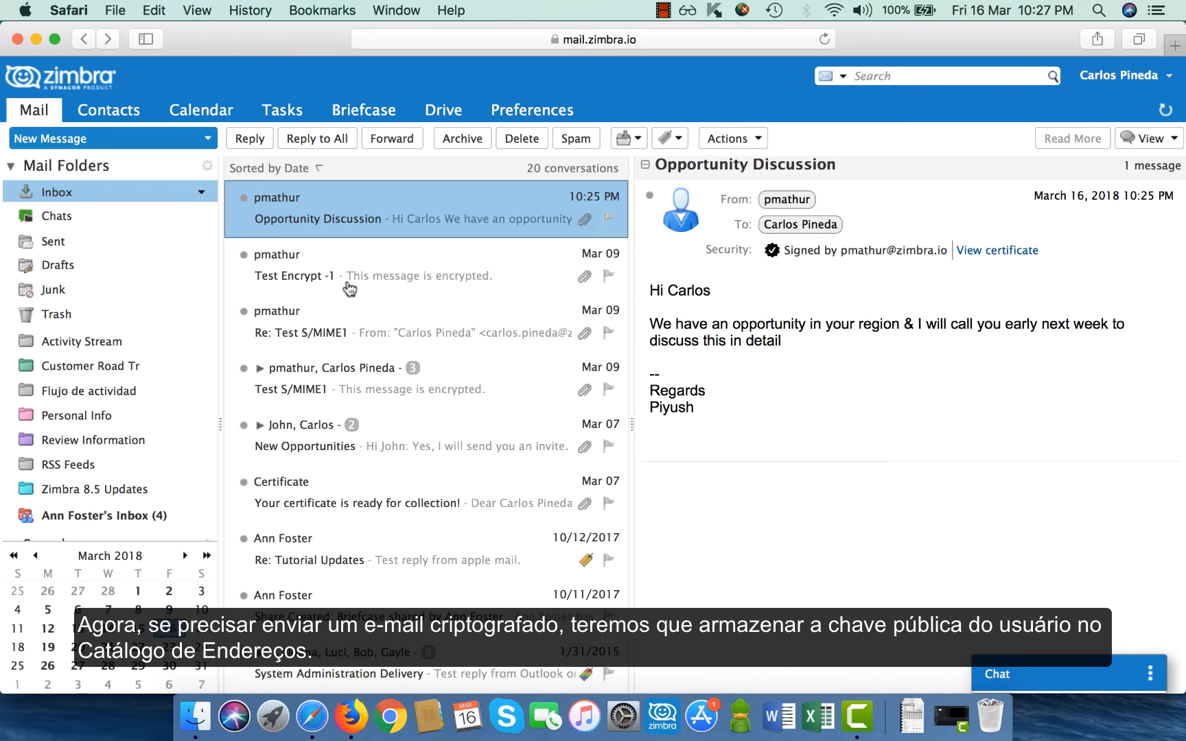
mouse_move(350, 289)
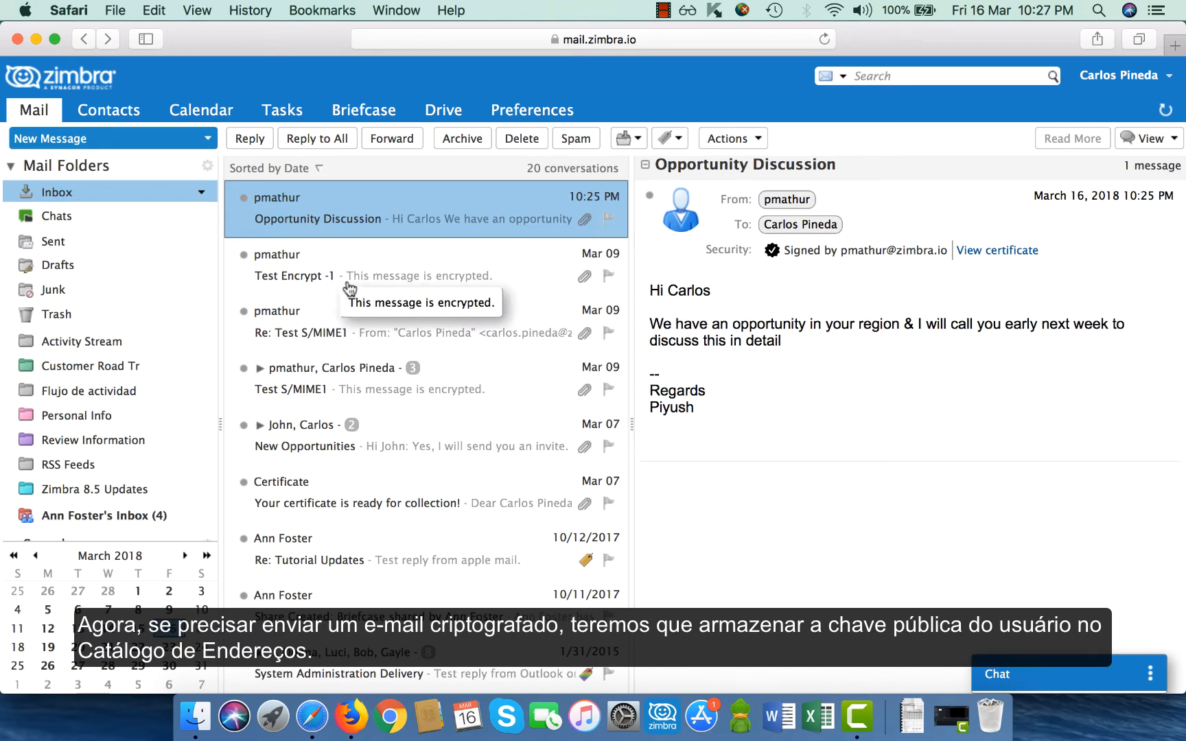
mouse_move(350, 715)
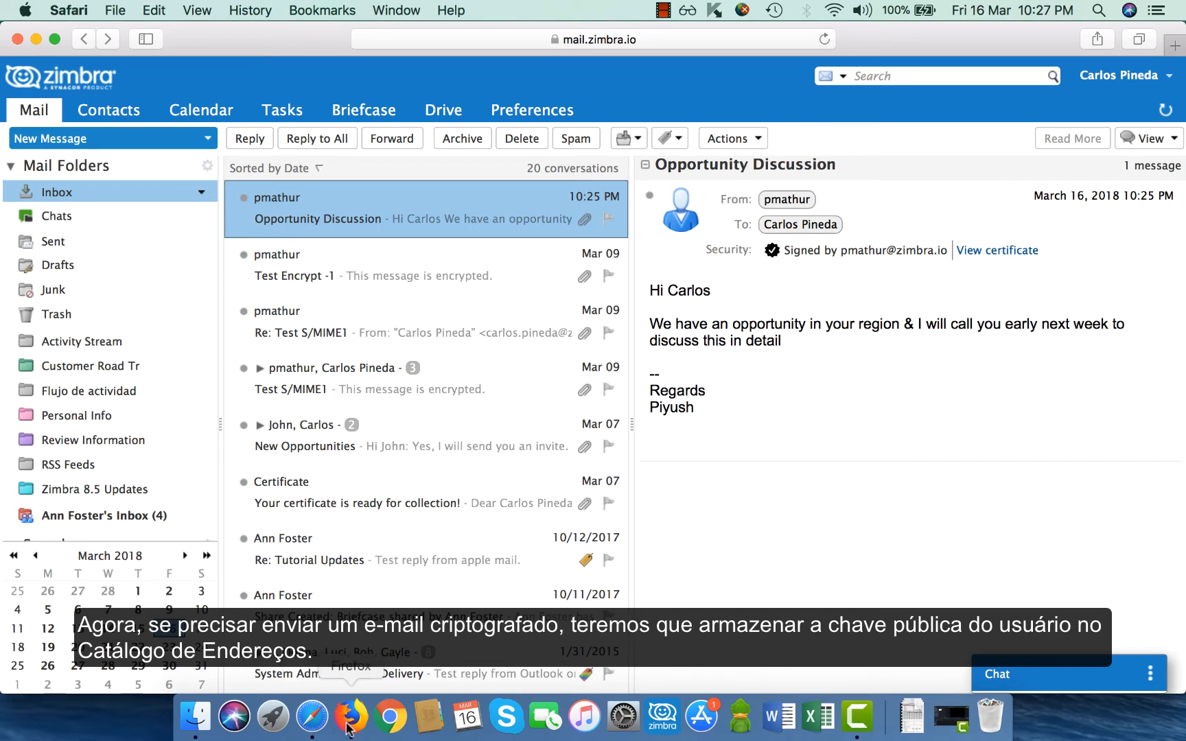
left_click(351, 715)
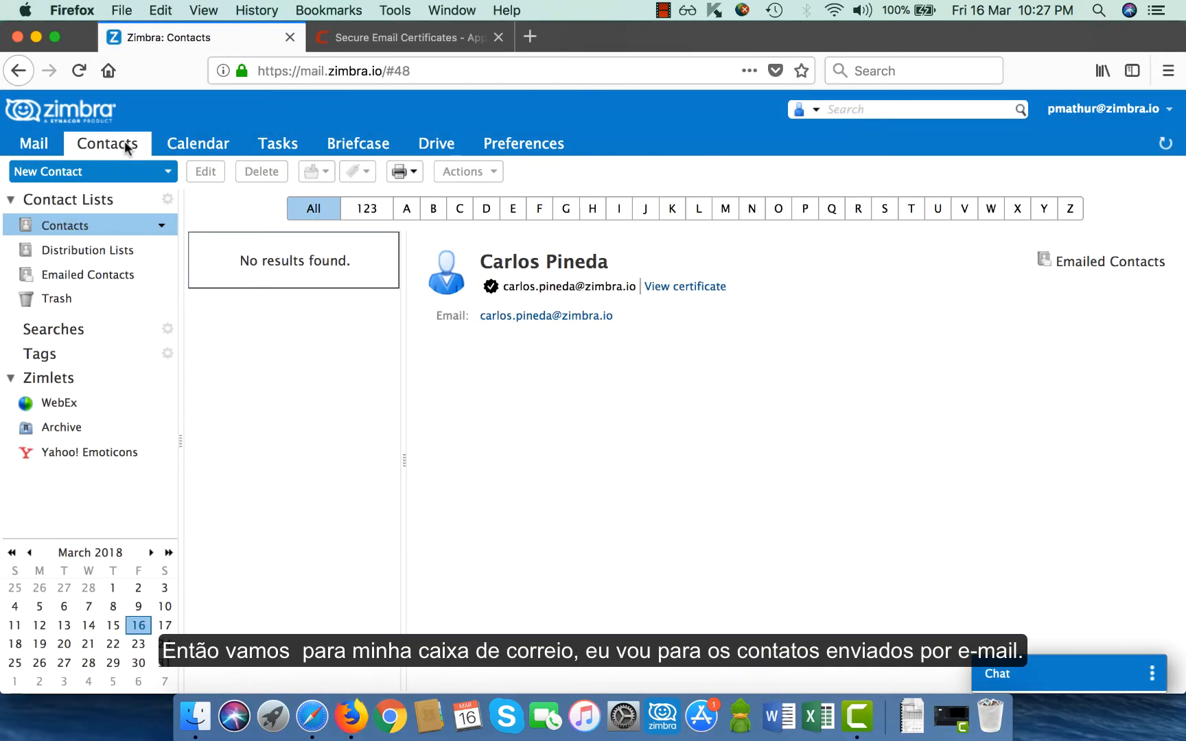
left_click(88, 274)
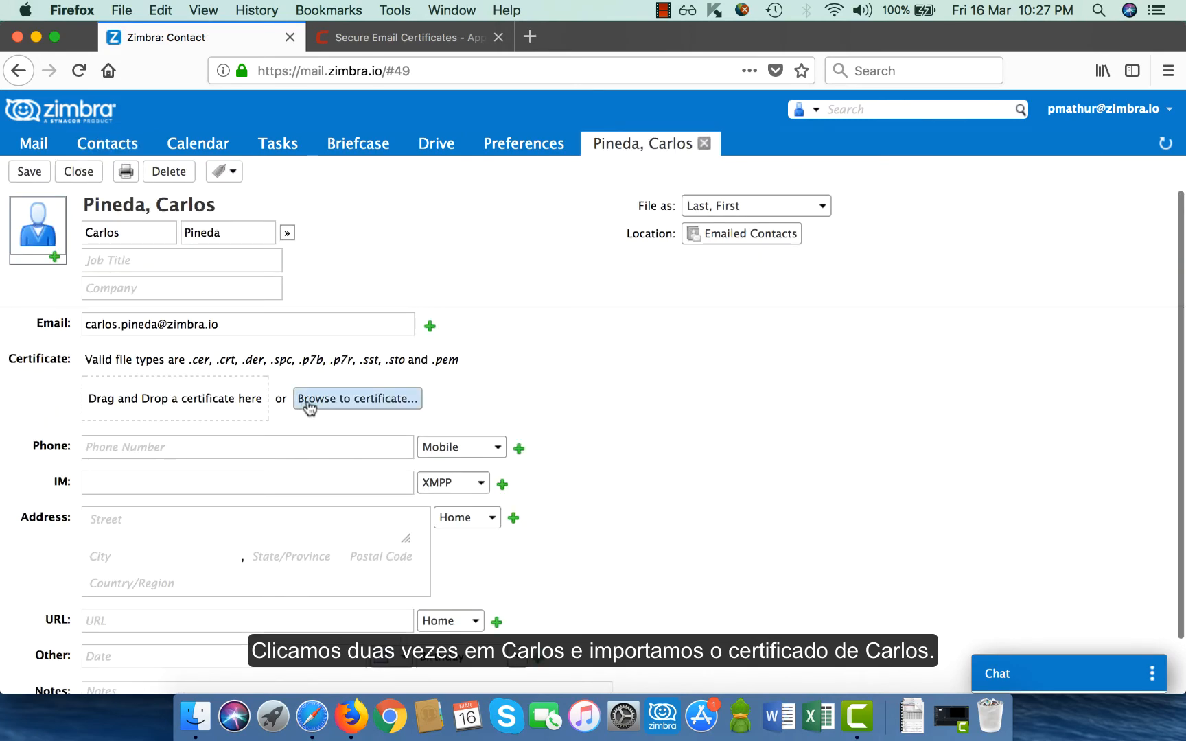
left_click(357, 398)
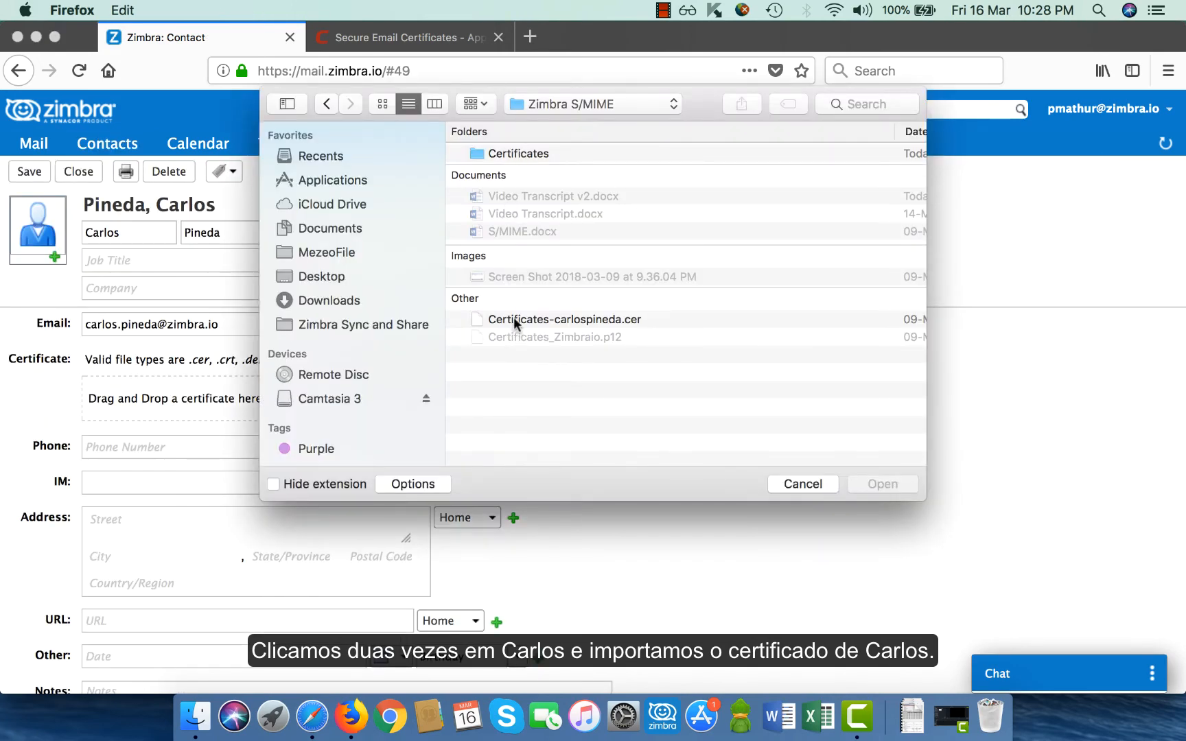
left_click(881, 484)
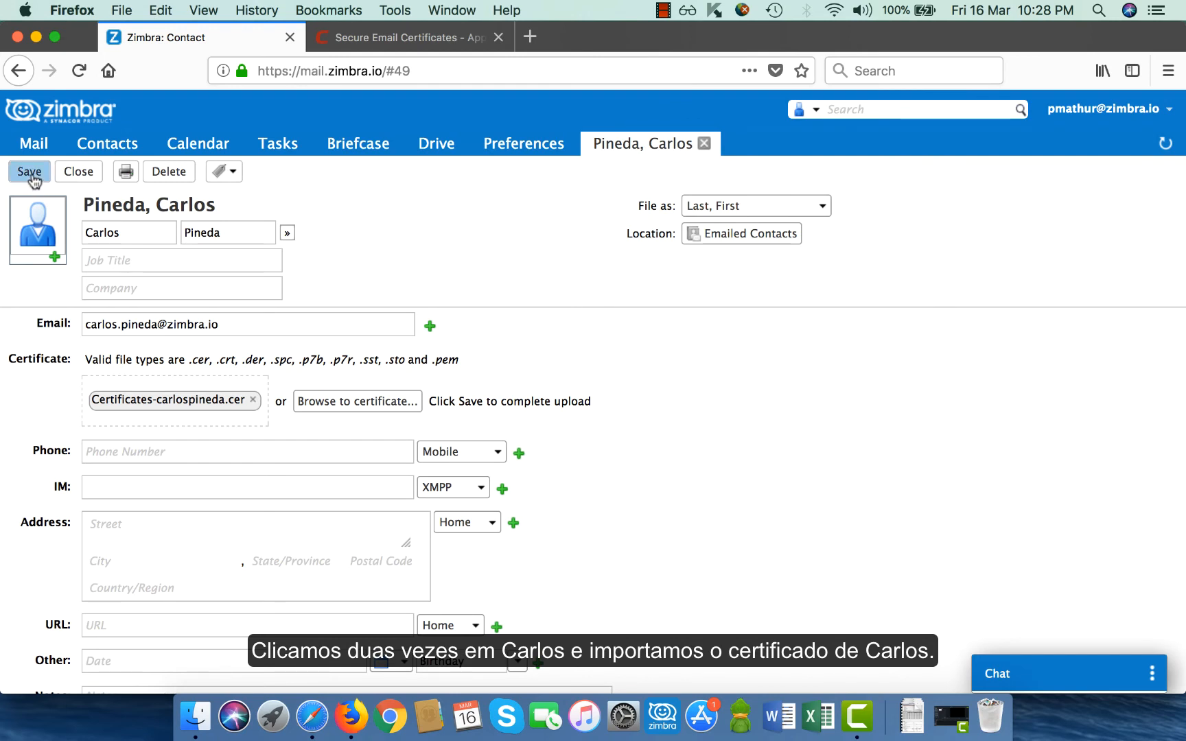
left_click(29, 172)
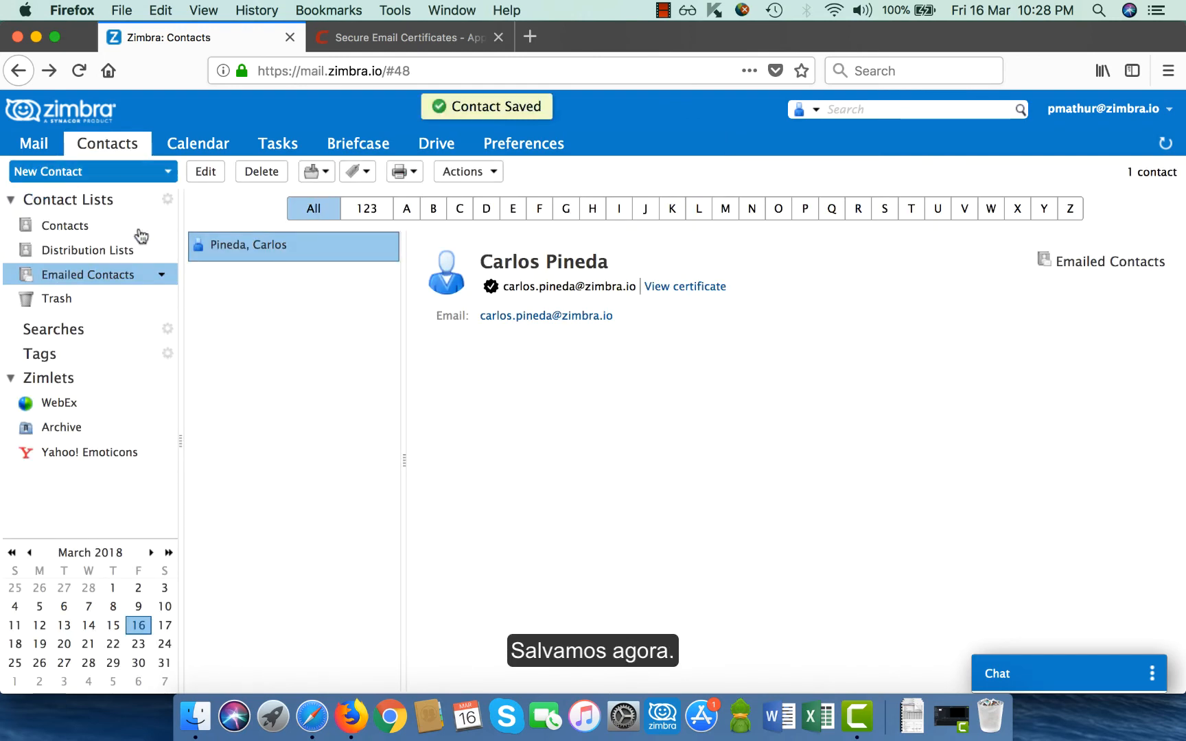
mouse_move(678, 299)
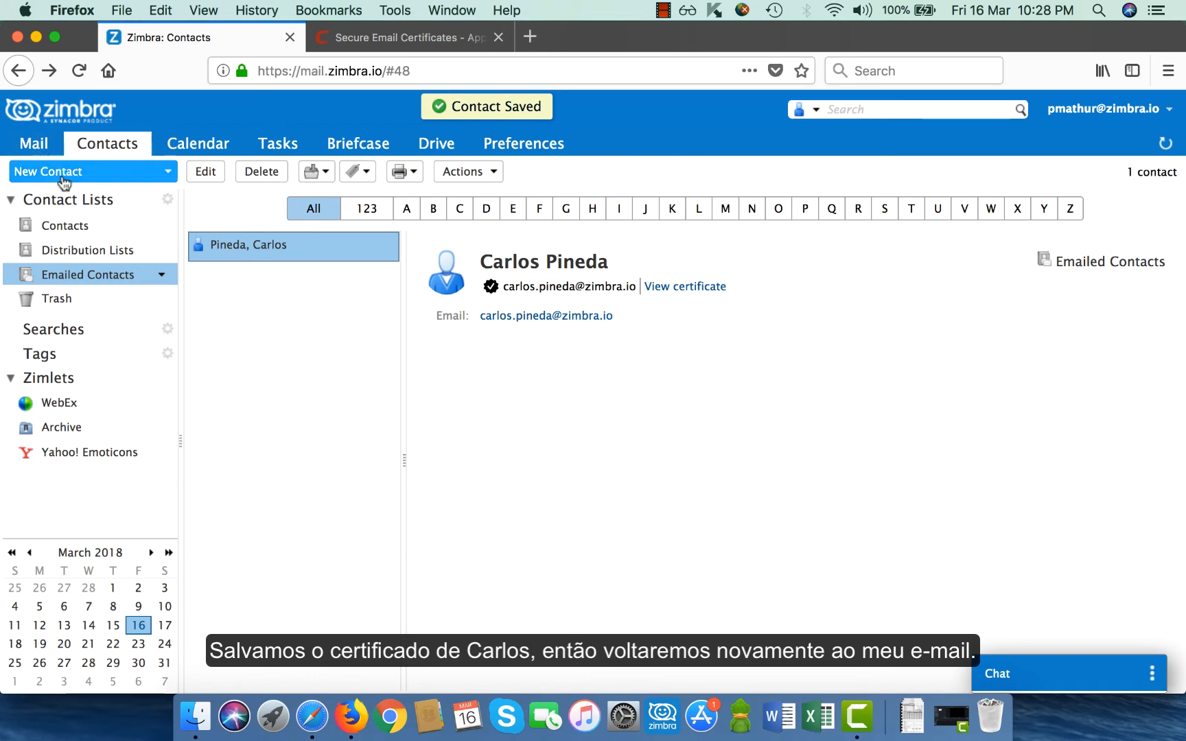
left_click(33, 144)
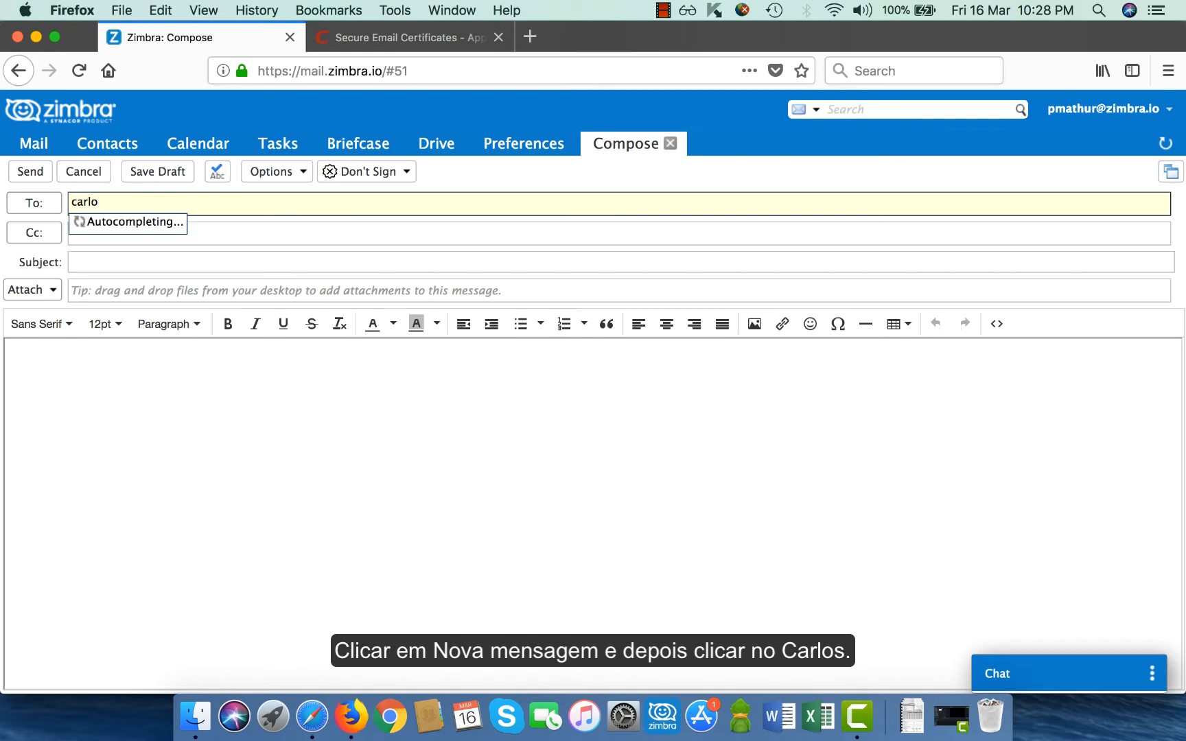
- Address the message to Carlos from autocomplete and give it the subject 'Opportunity Discussion'
left_click(126, 221)
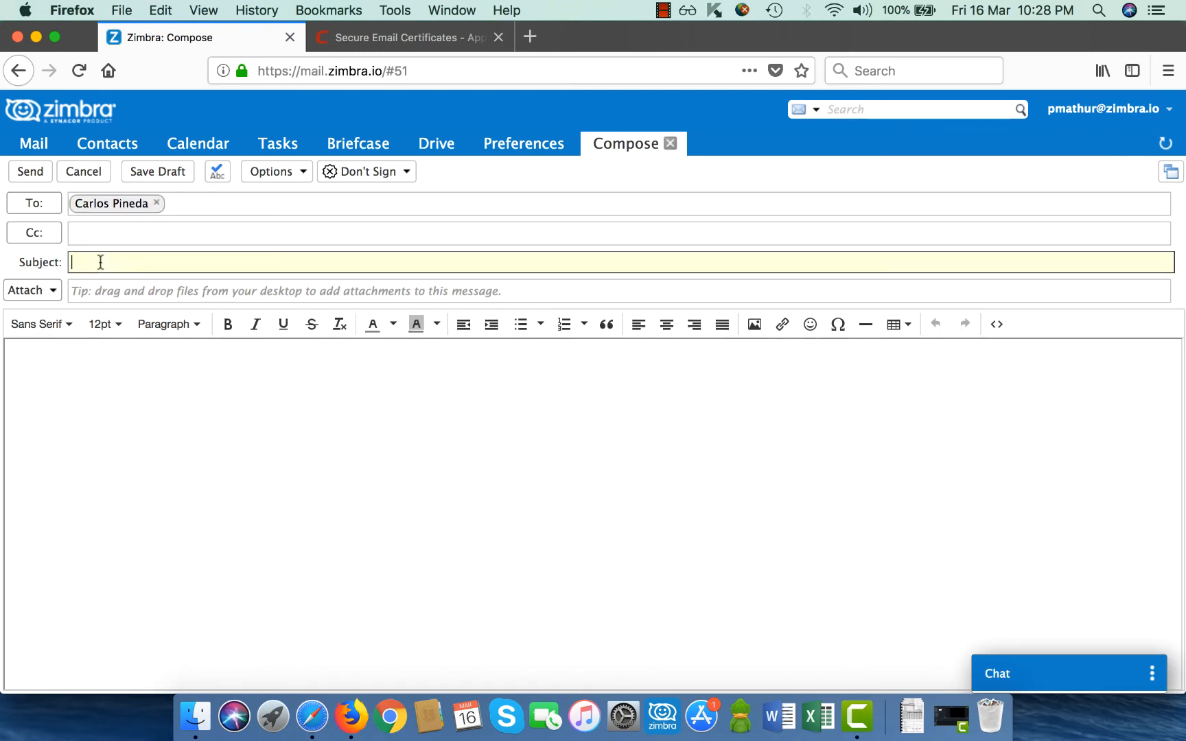
type("Oppo")
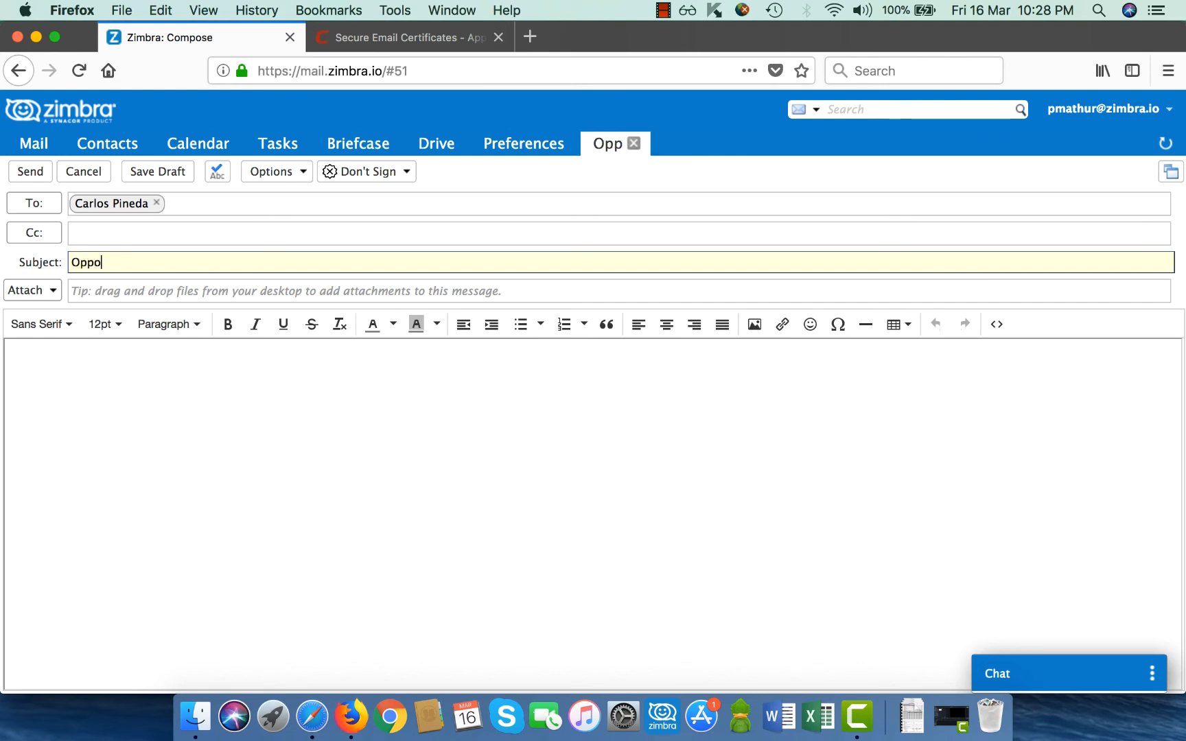
type("rtunity")
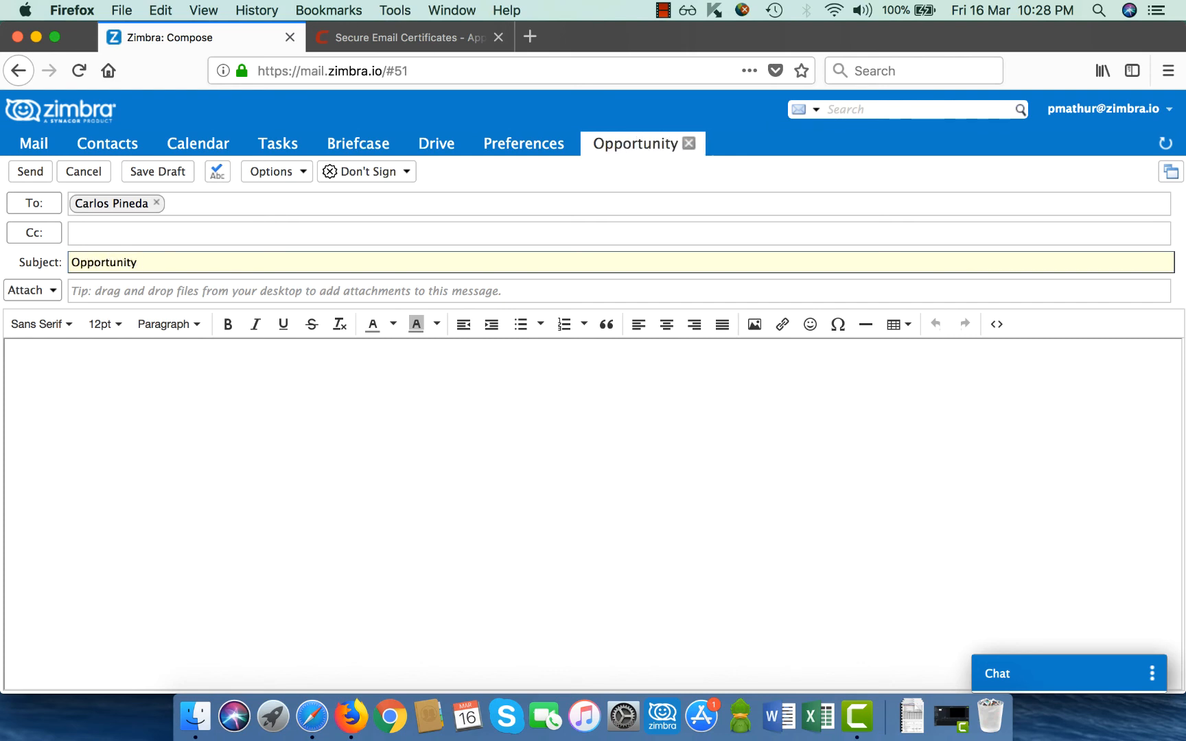
type("Discussion")
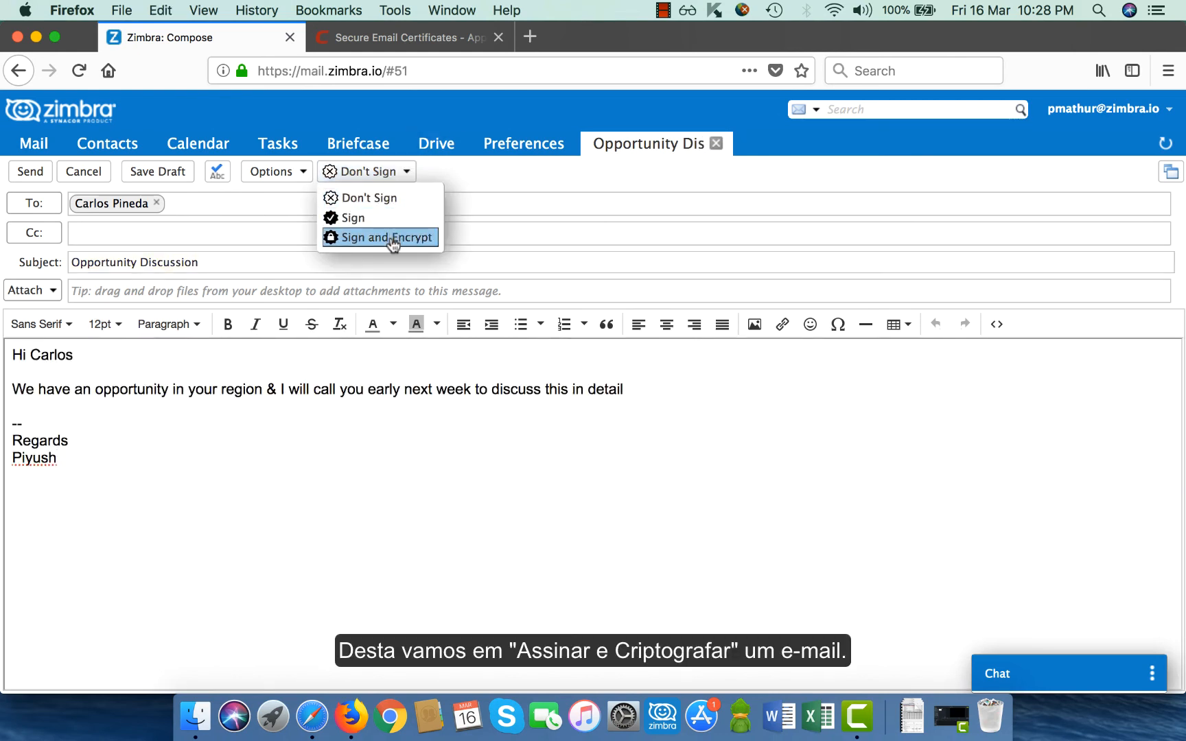
- Send the Opportunity Discussion message with Sign and Encrypt selected
left_click(379, 236)
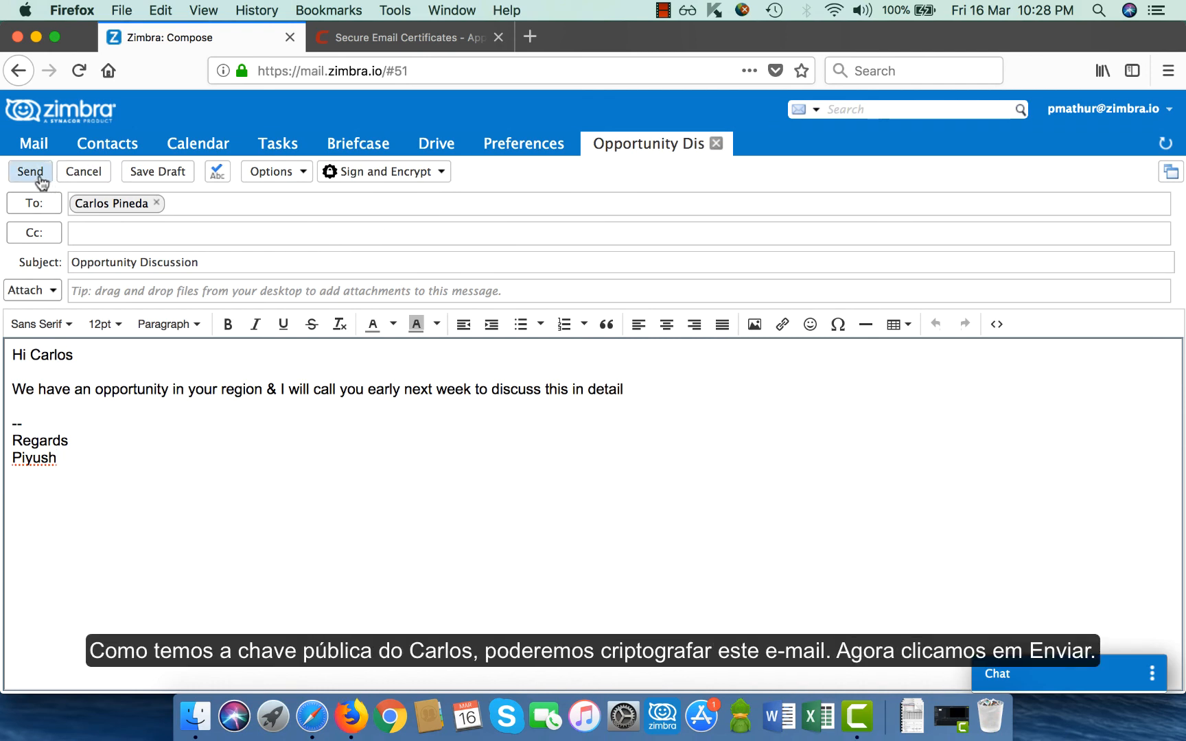
mouse_move(30, 172)
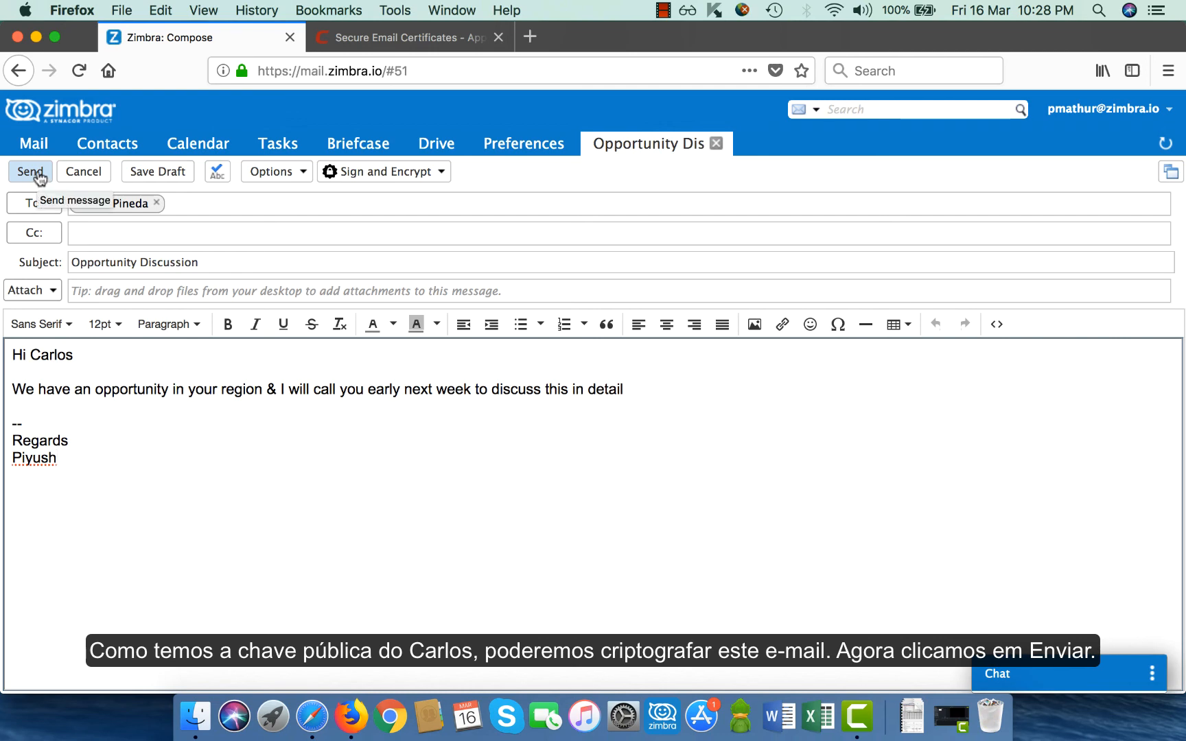
left_click(31, 172)
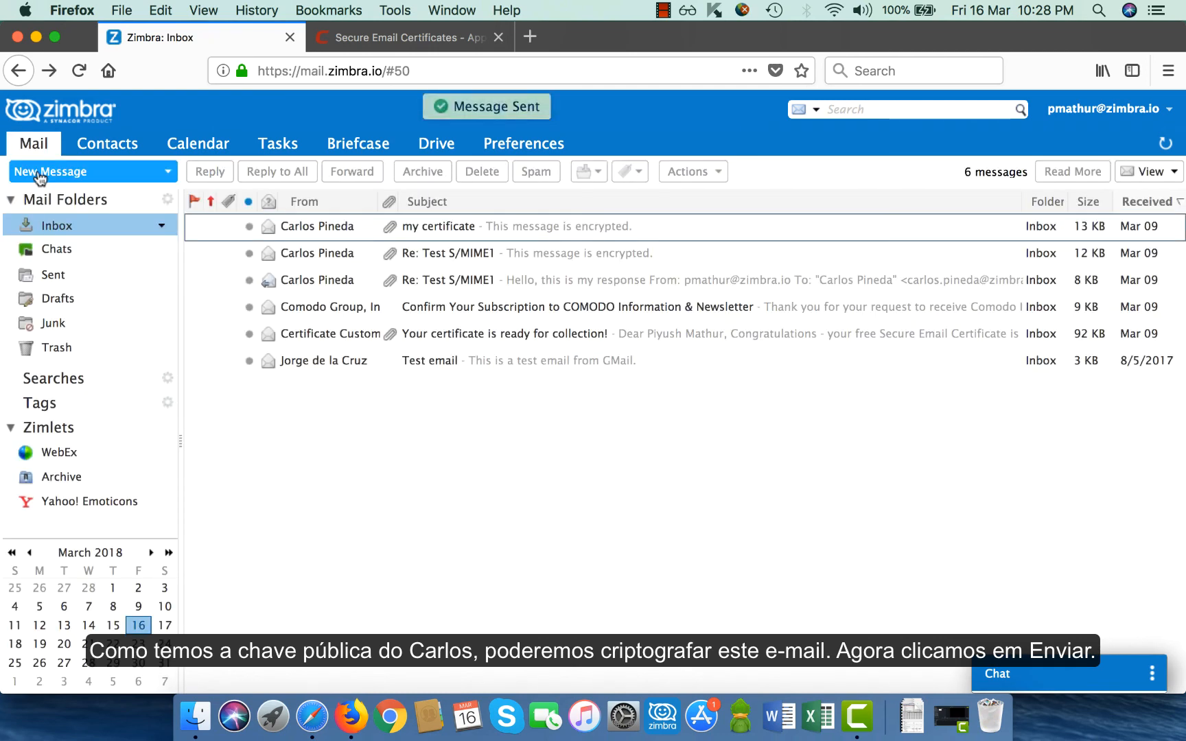
mouse_move(311, 715)
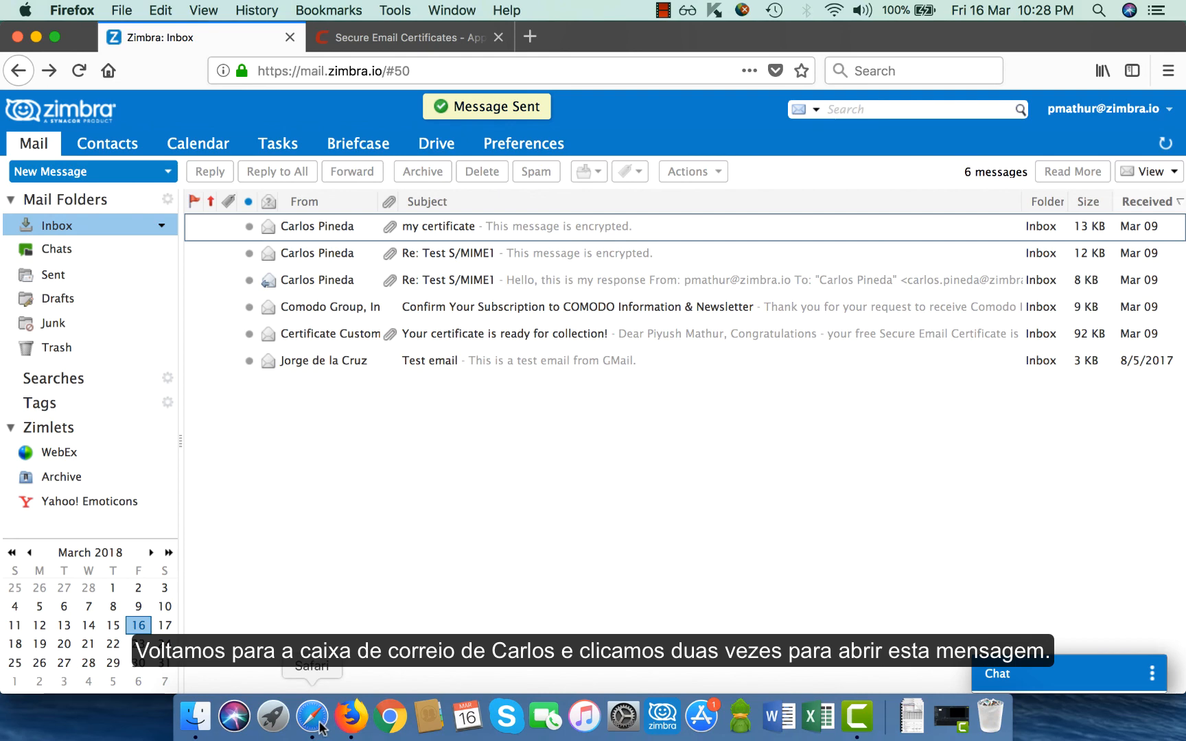
- Switch to Carlos's mailbox in Safari to check the signed, encrypted message arrived
left_click(310, 715)
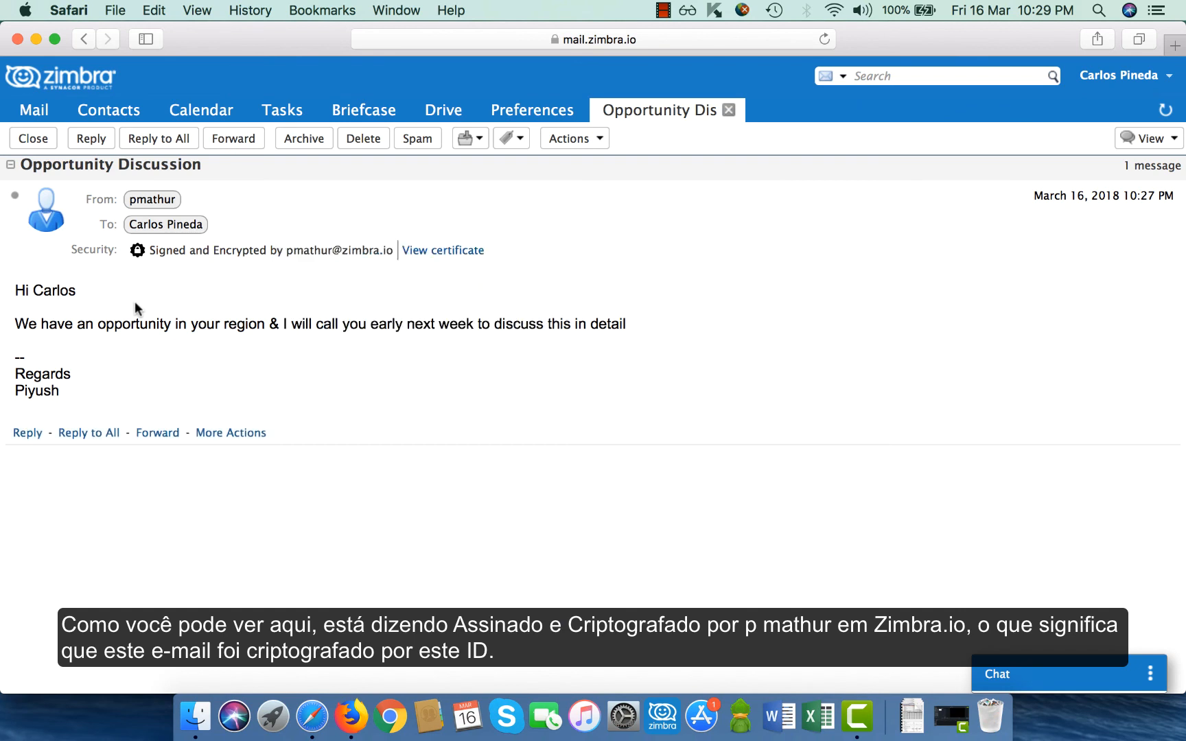
mouse_move(142, 278)
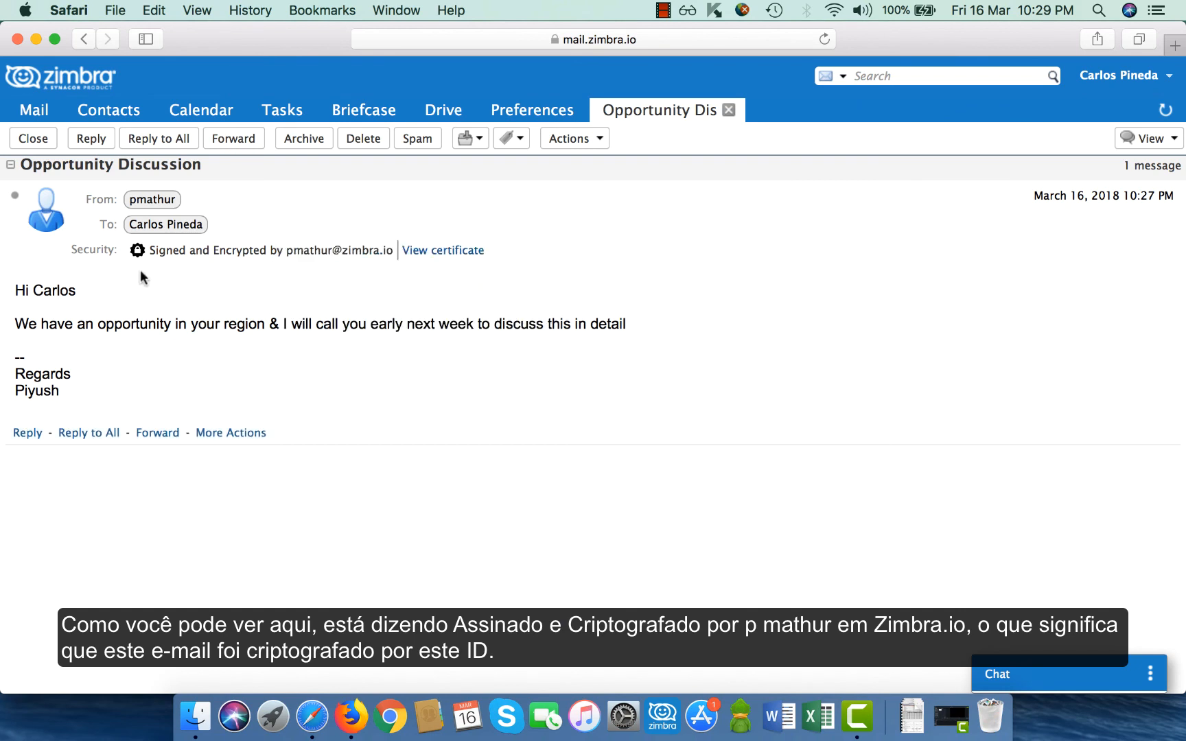
mouse_move(405, 256)
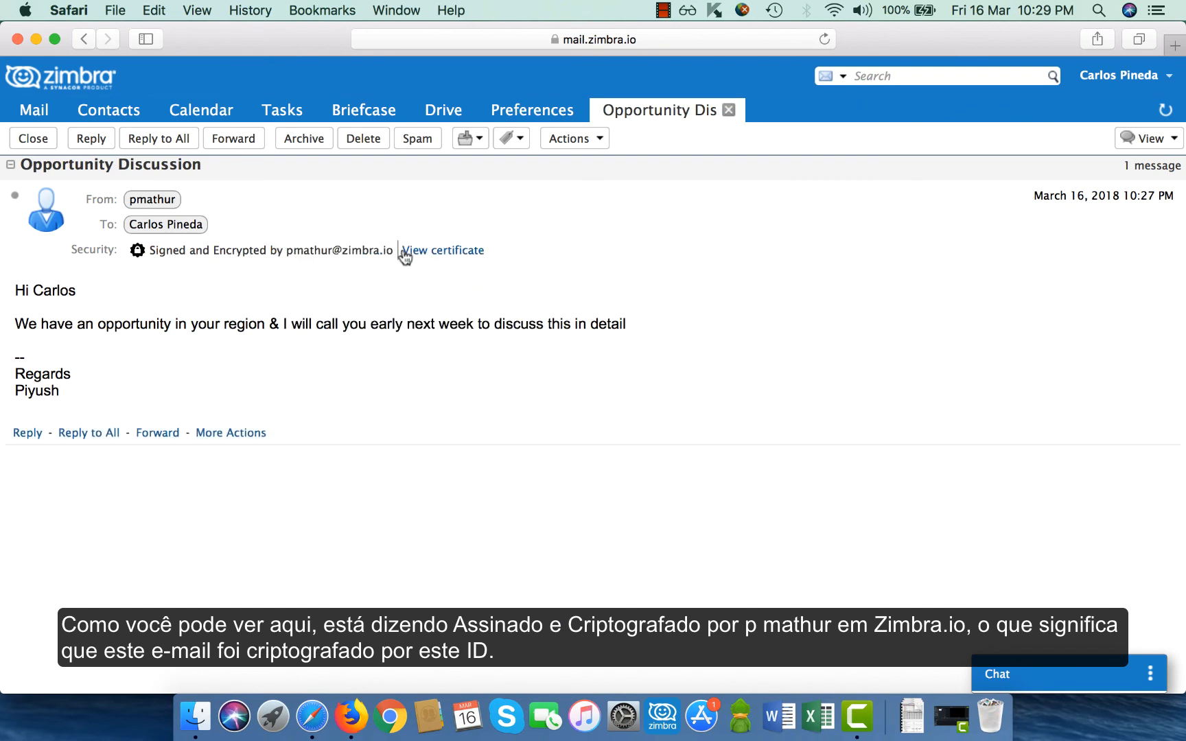
mouse_move(100, 199)
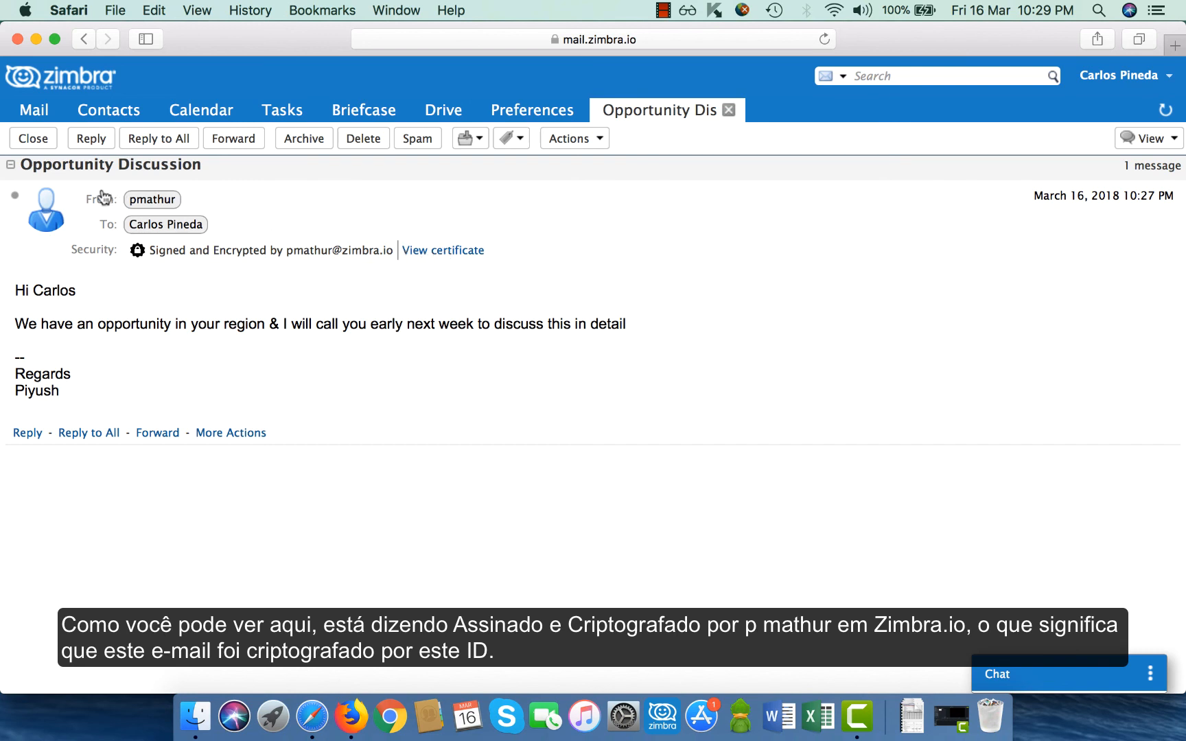
mouse_move(33, 138)
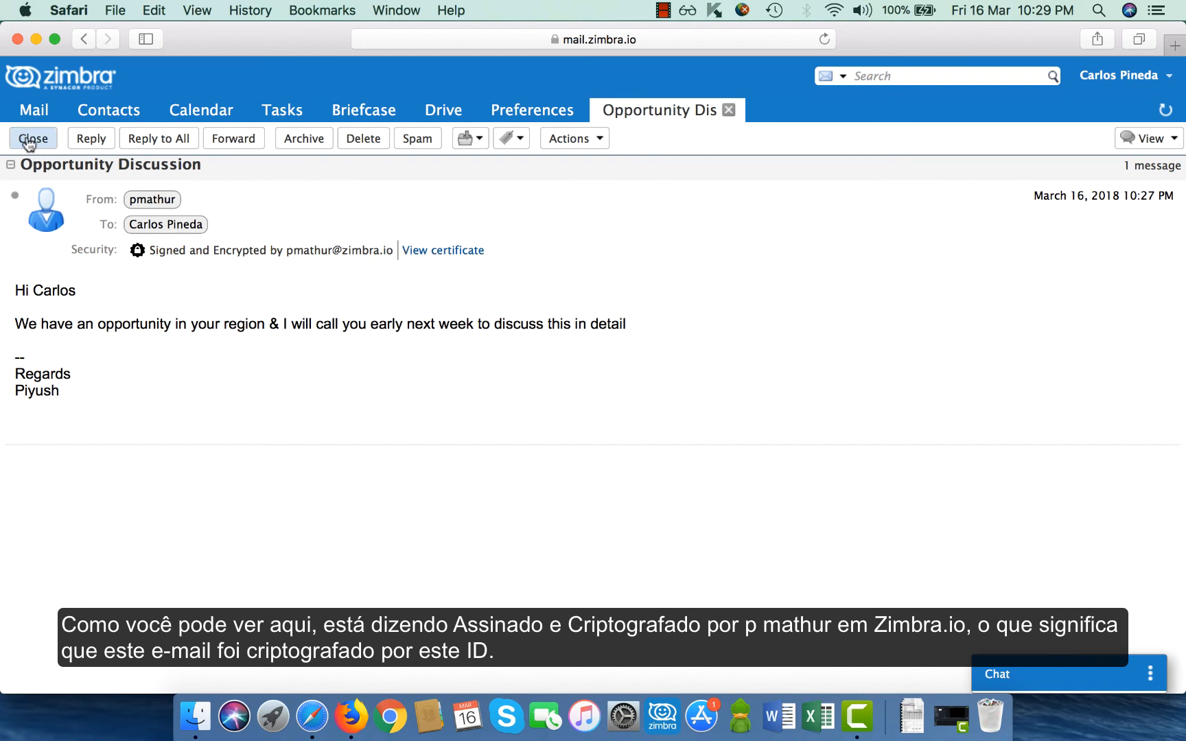
mouse_move(32, 139)
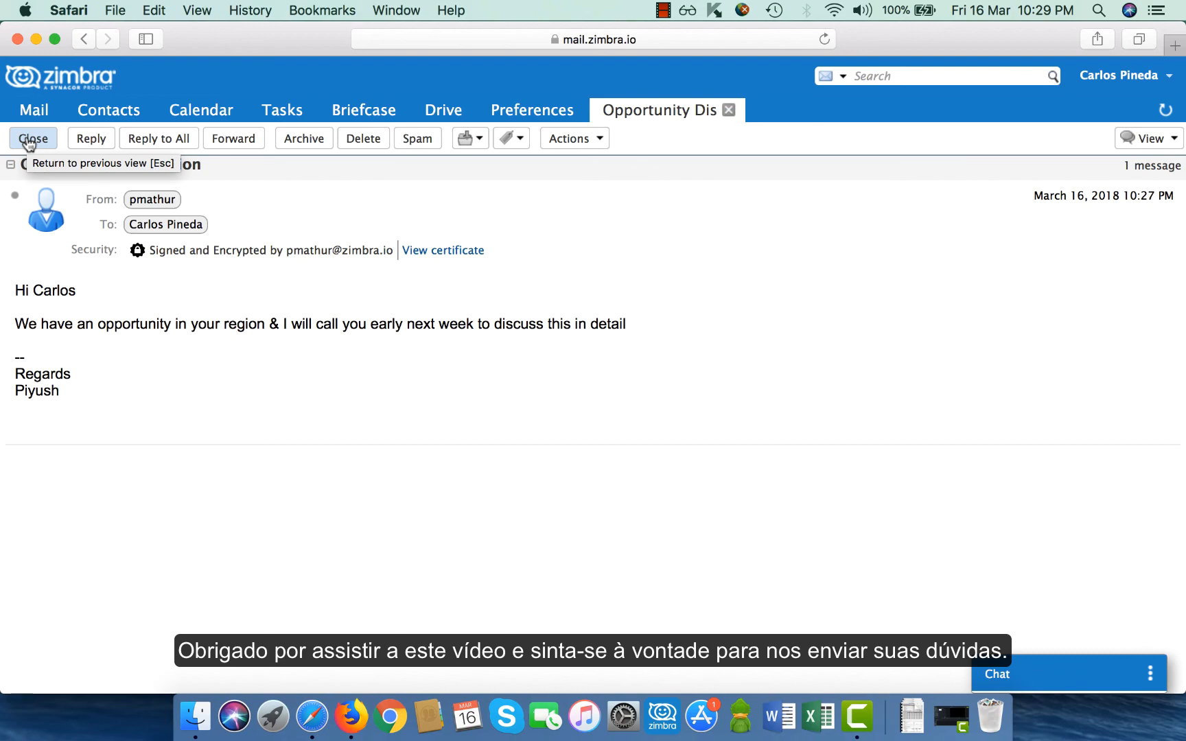
mouse_move(729, 110)
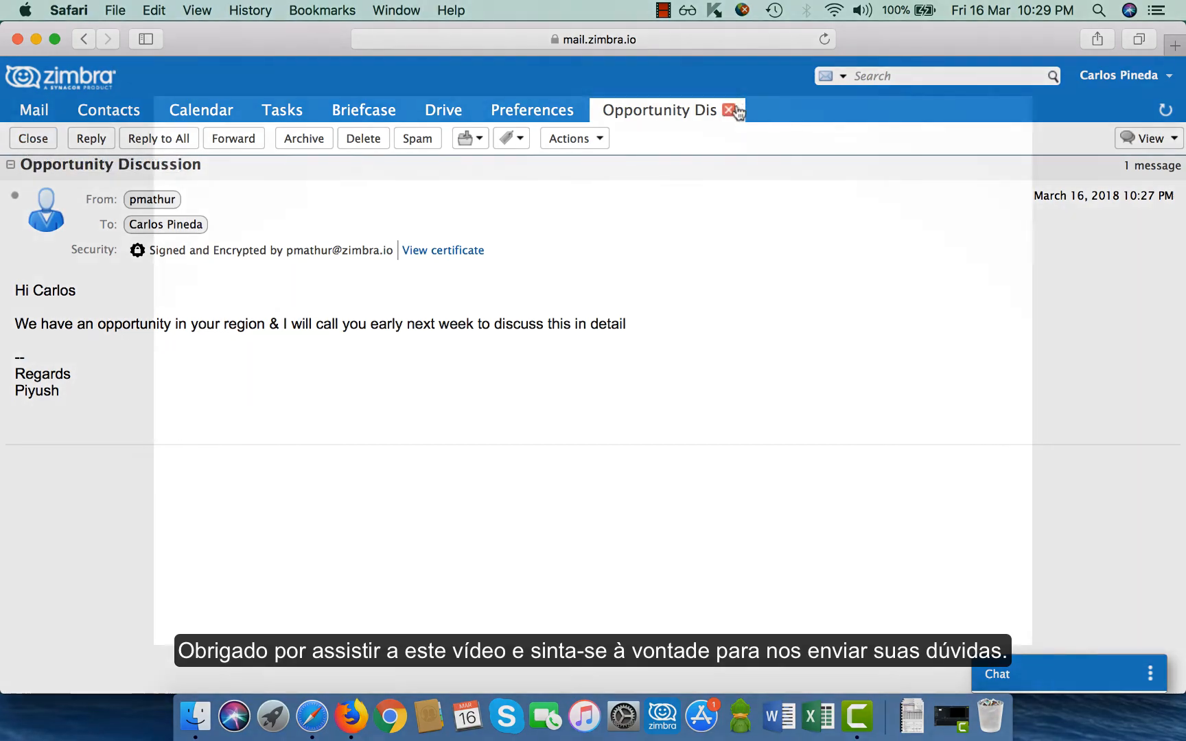